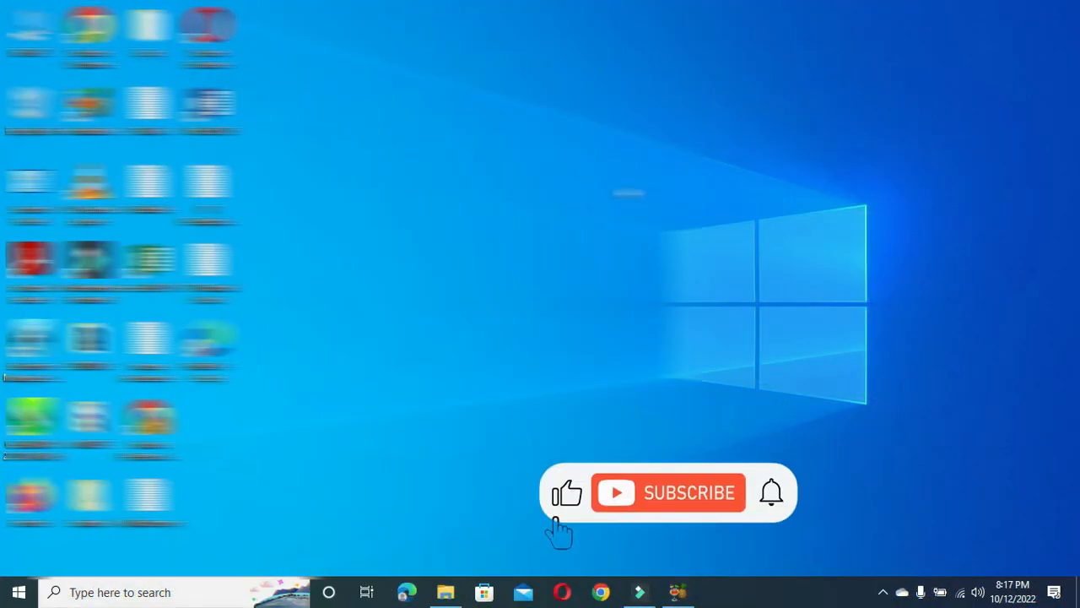
Bring the HandBrake window forward with the Roll Up Banner For Restaurant source loaded.
click(666, 492)
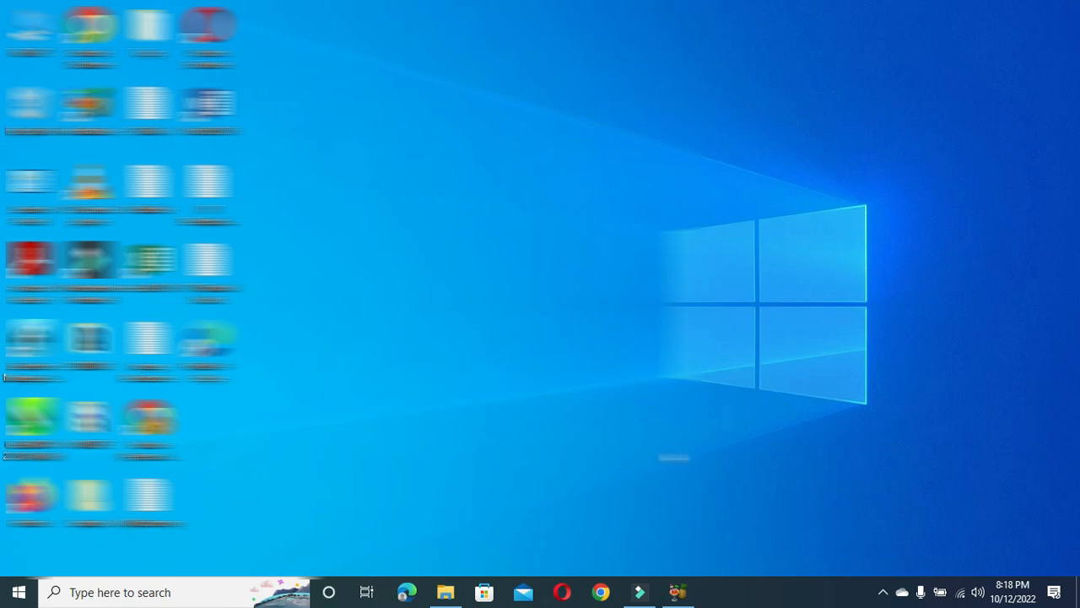
click(679, 592)
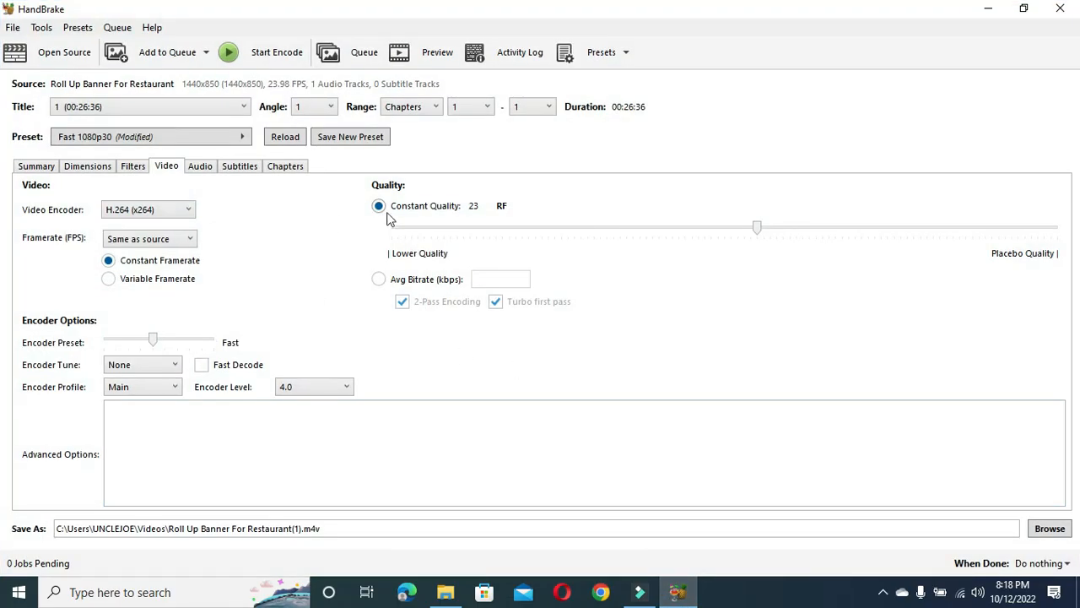
mouse_move(343, 237)
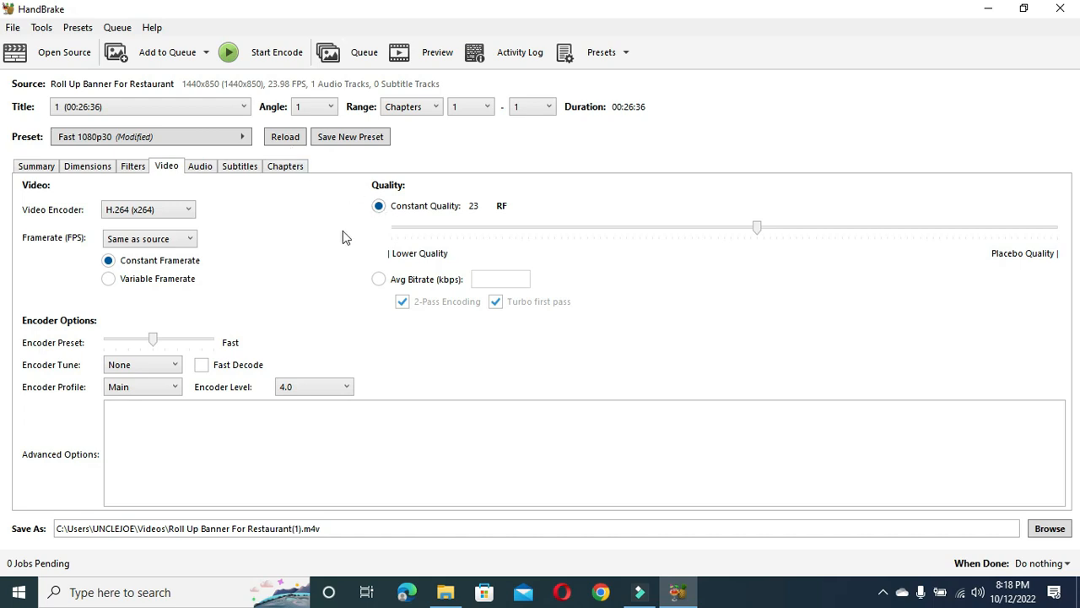
mouse_move(390, 235)
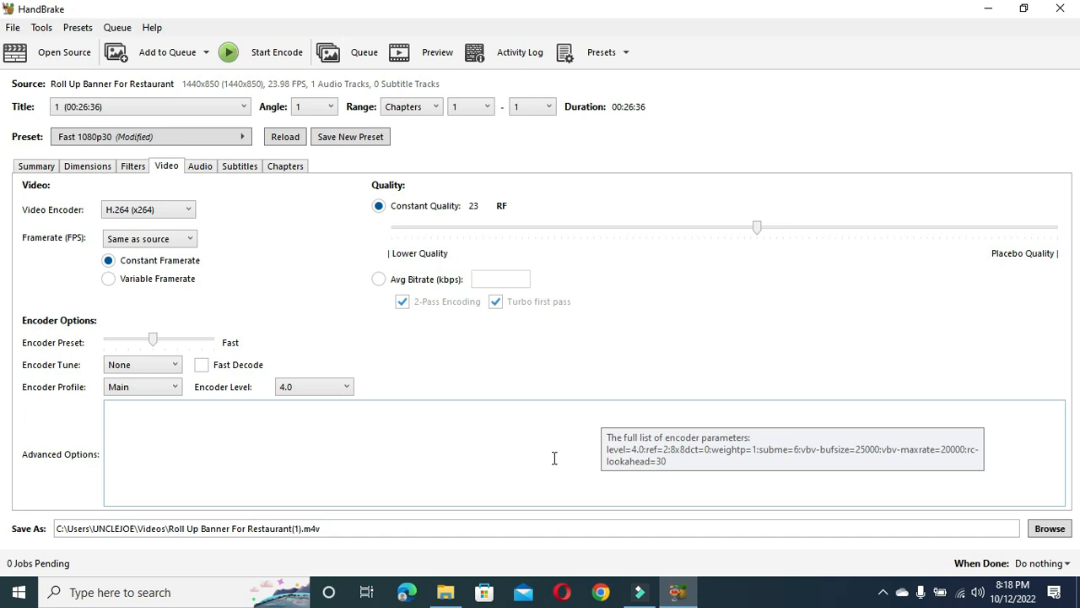
mouse_move(711, 21)
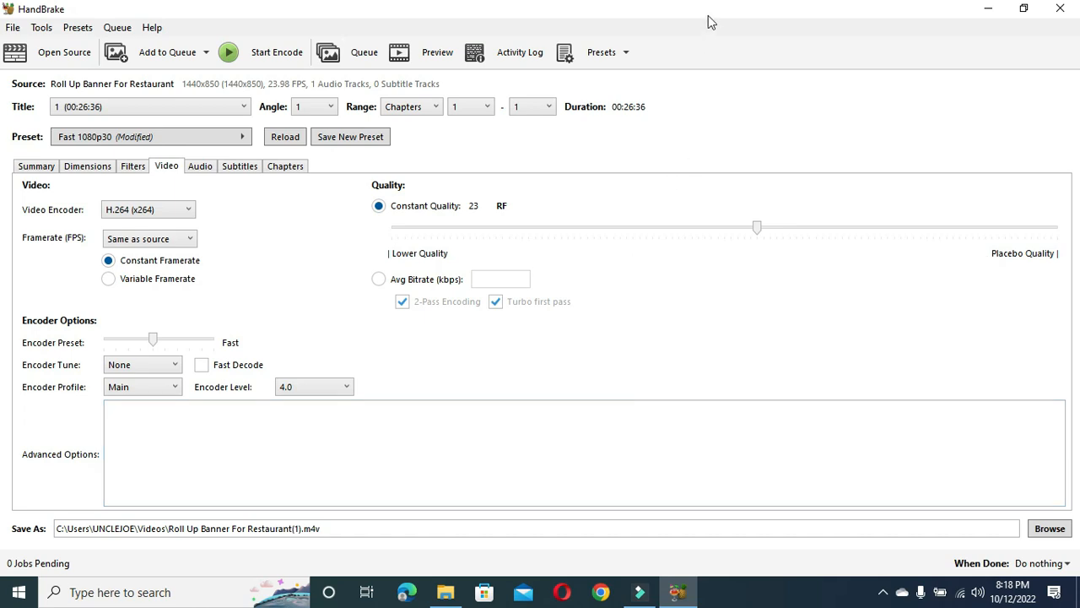
mouse_move(730, 21)
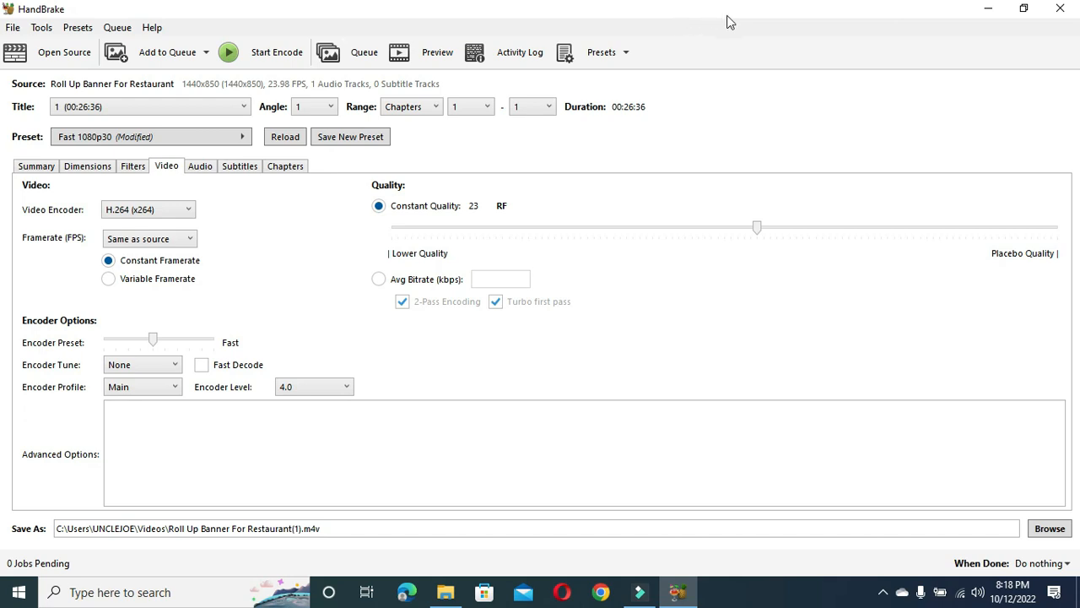
mouse_move(732, 26)
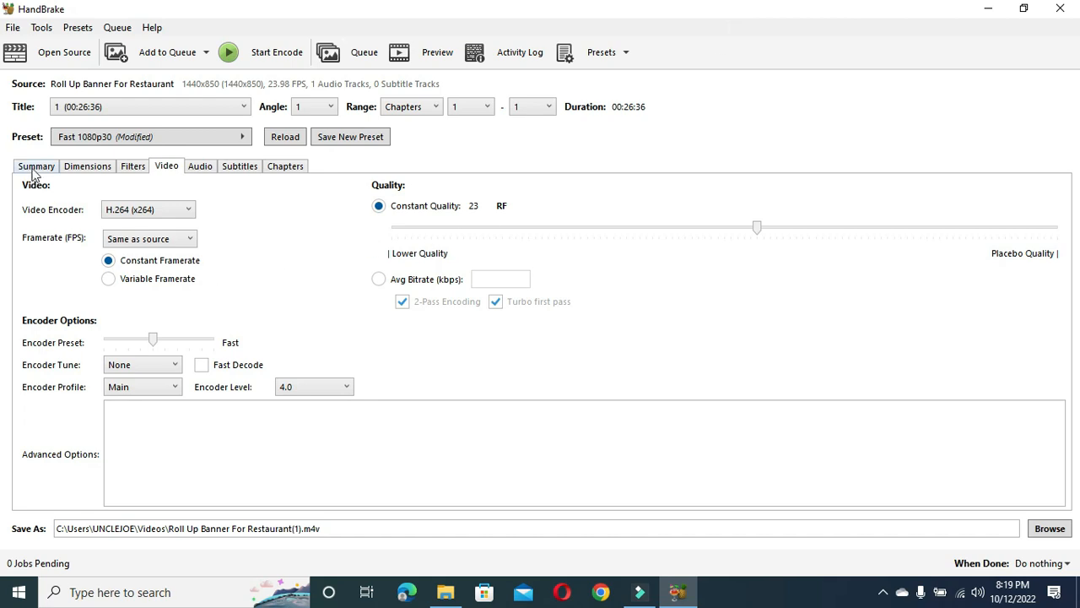
click(35, 166)
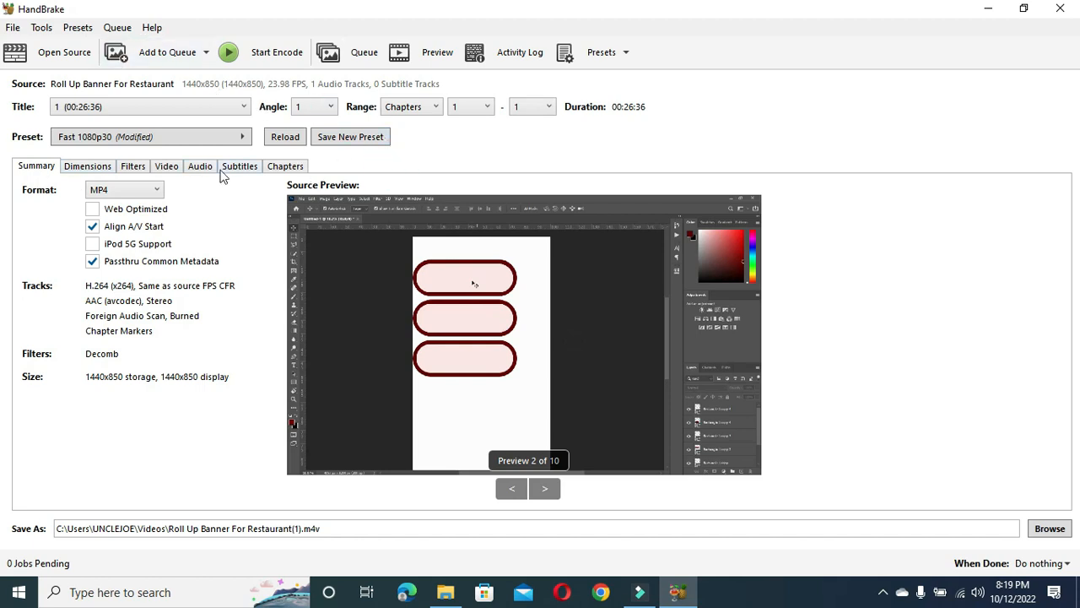
click(87, 166)
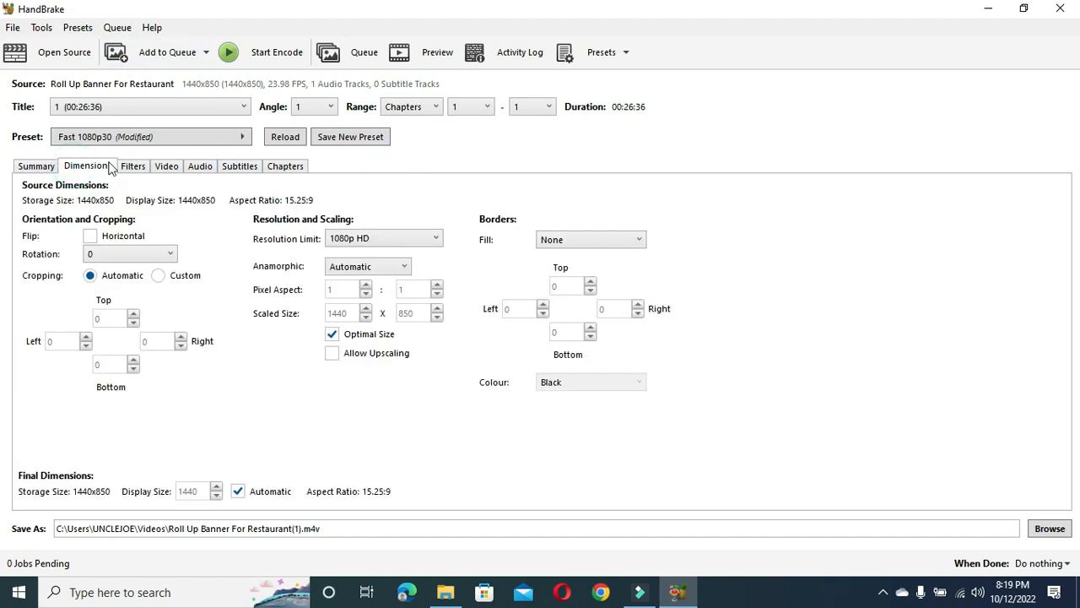
click(167, 165)
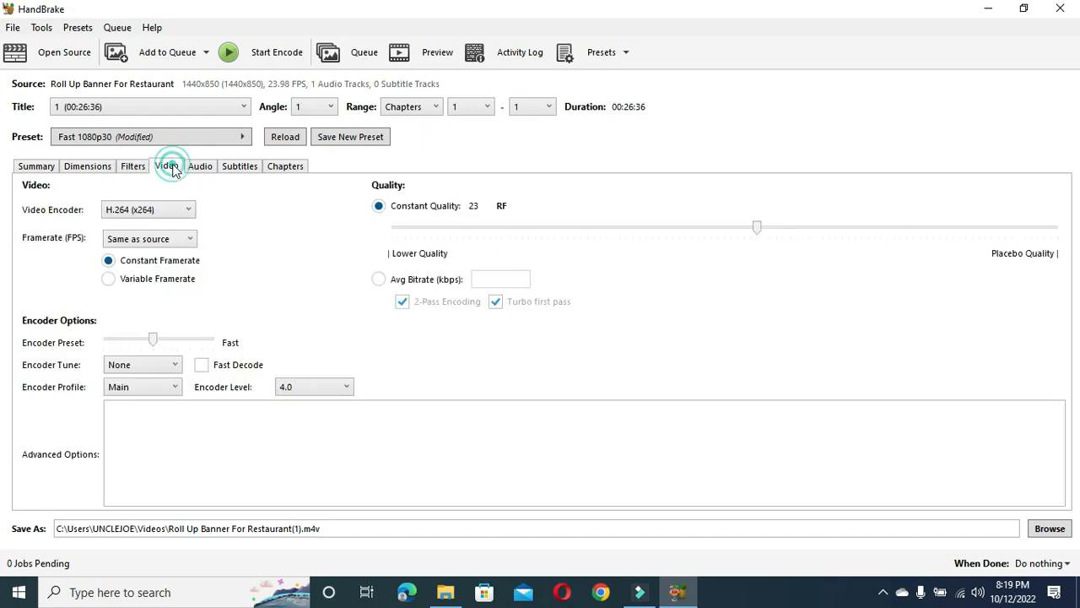
click(166, 165)
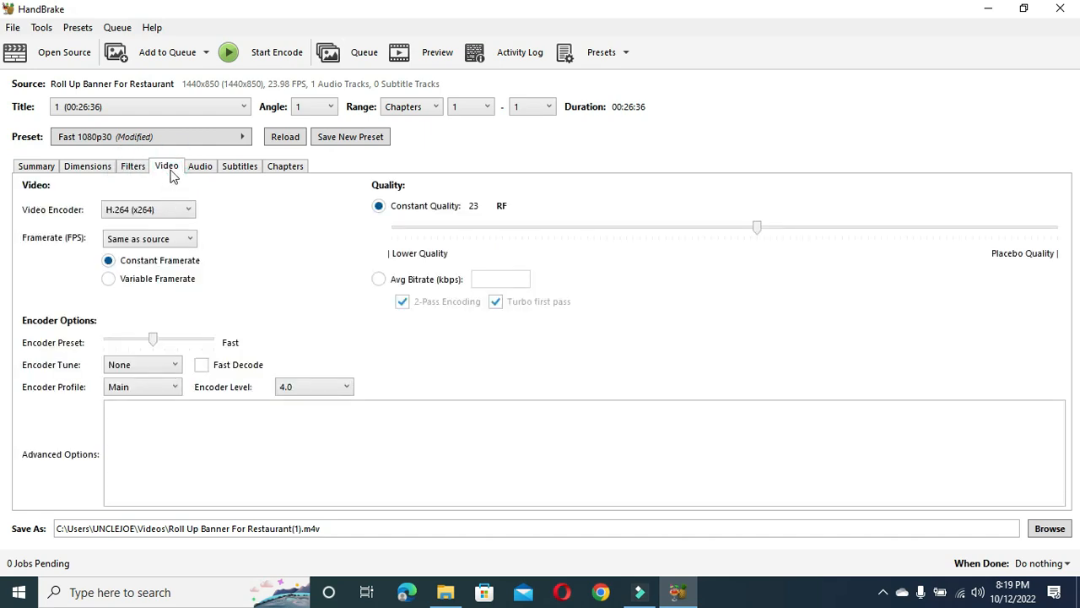
mouse_move(152, 177)
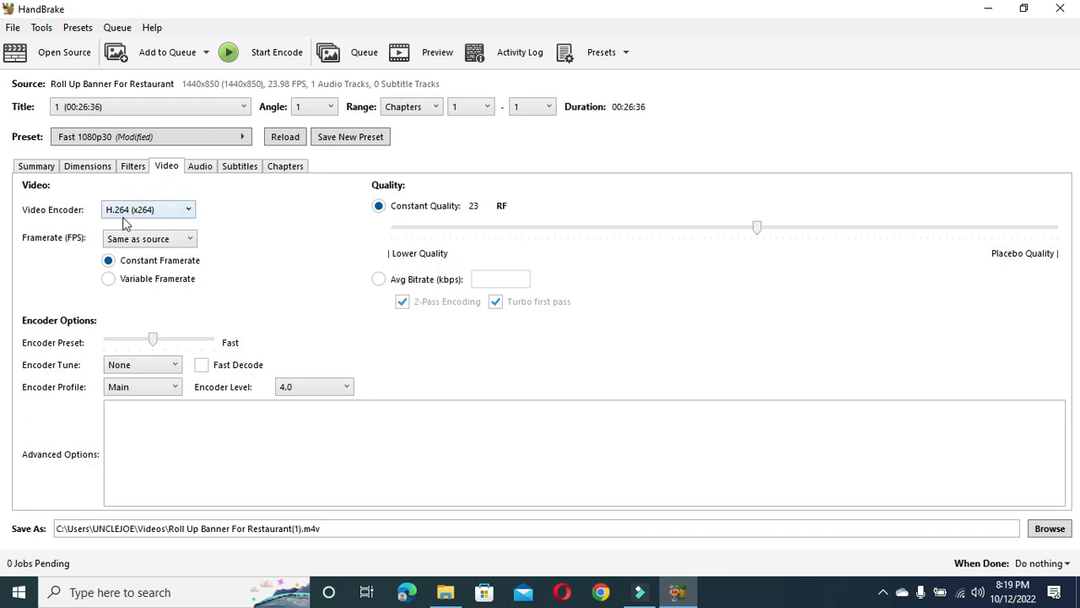
click(148, 209)
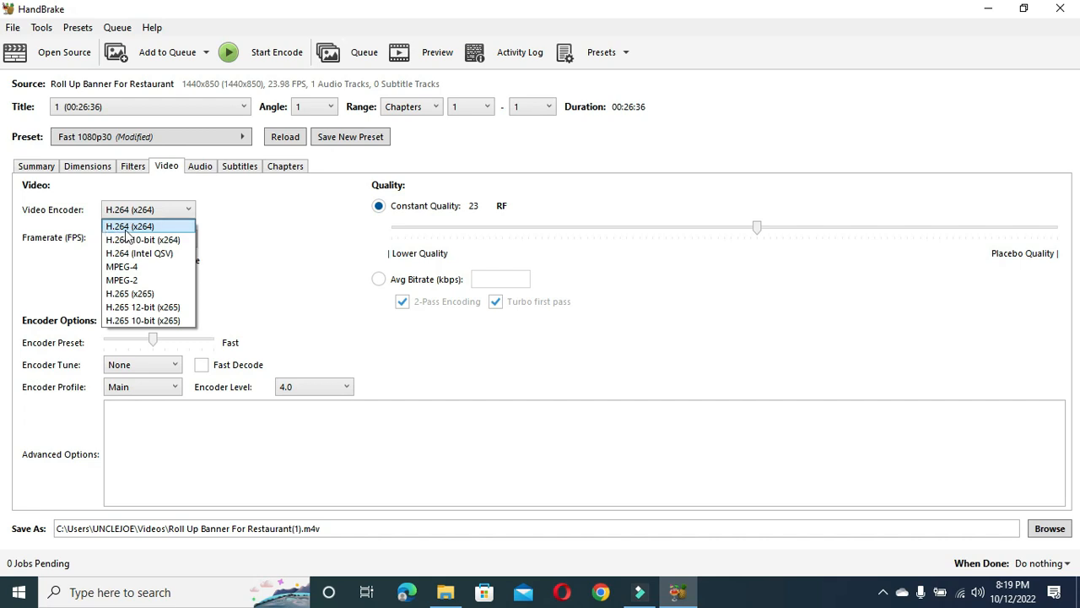
mouse_move(128, 237)
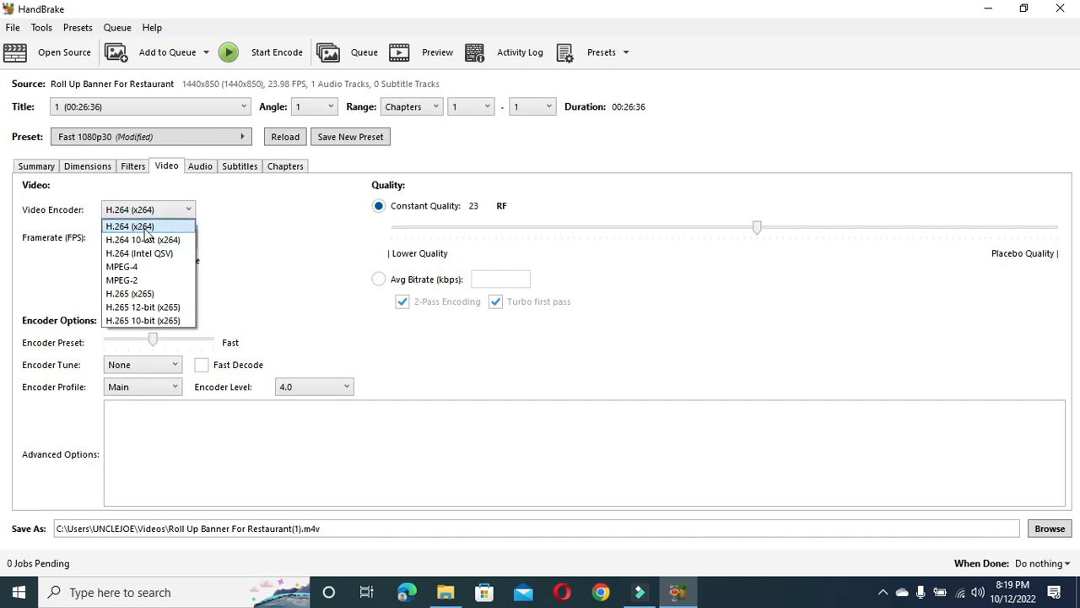
click(128, 226)
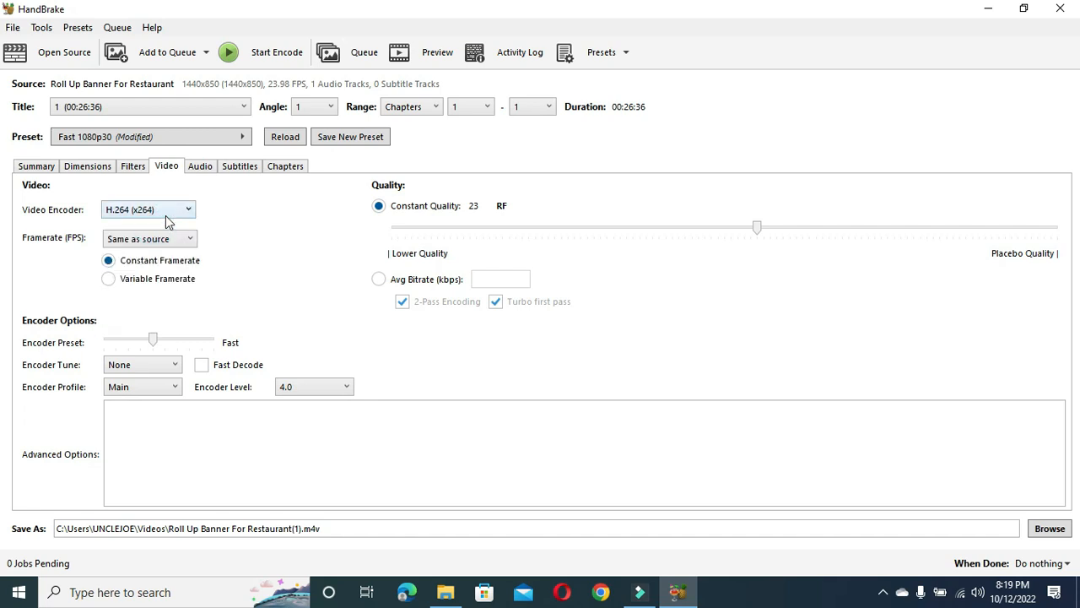
click(148, 209)
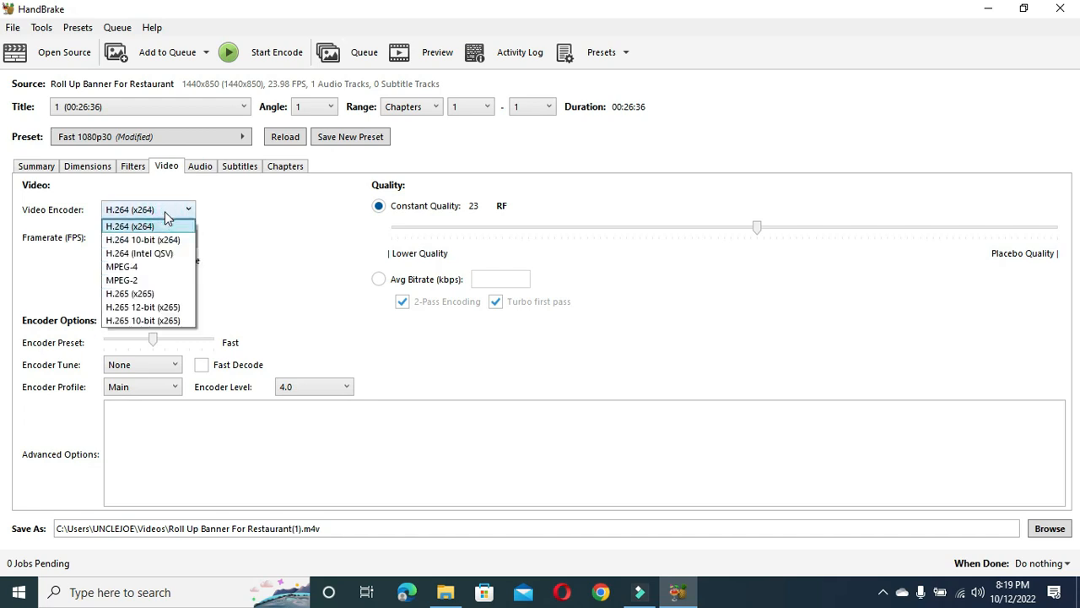
click(129, 226)
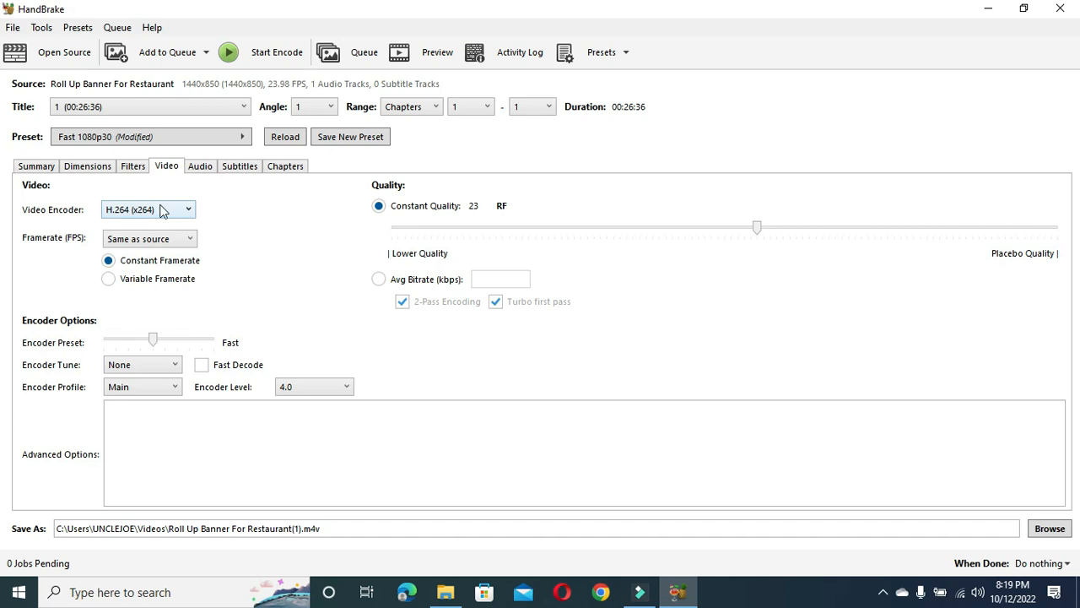
click(148, 237)
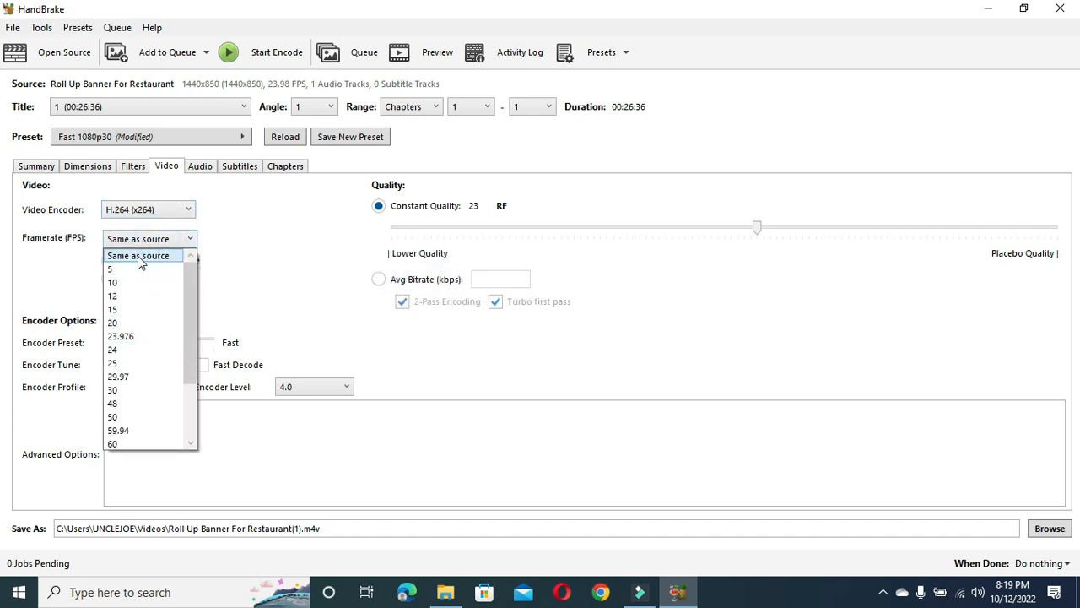
click(138, 256)
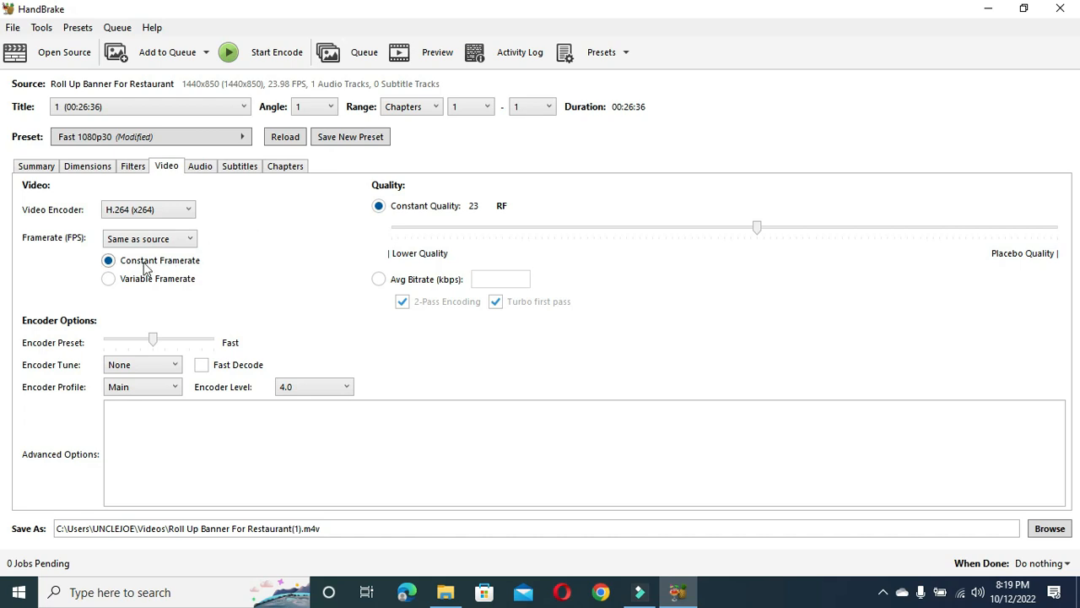
mouse_move(160, 260)
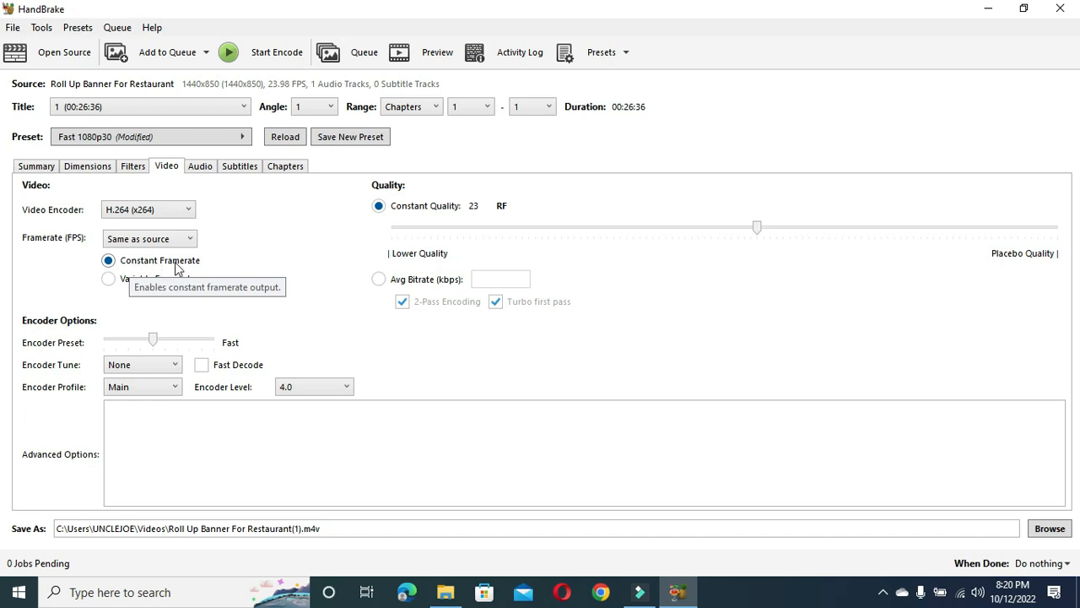
mouse_move(201, 268)
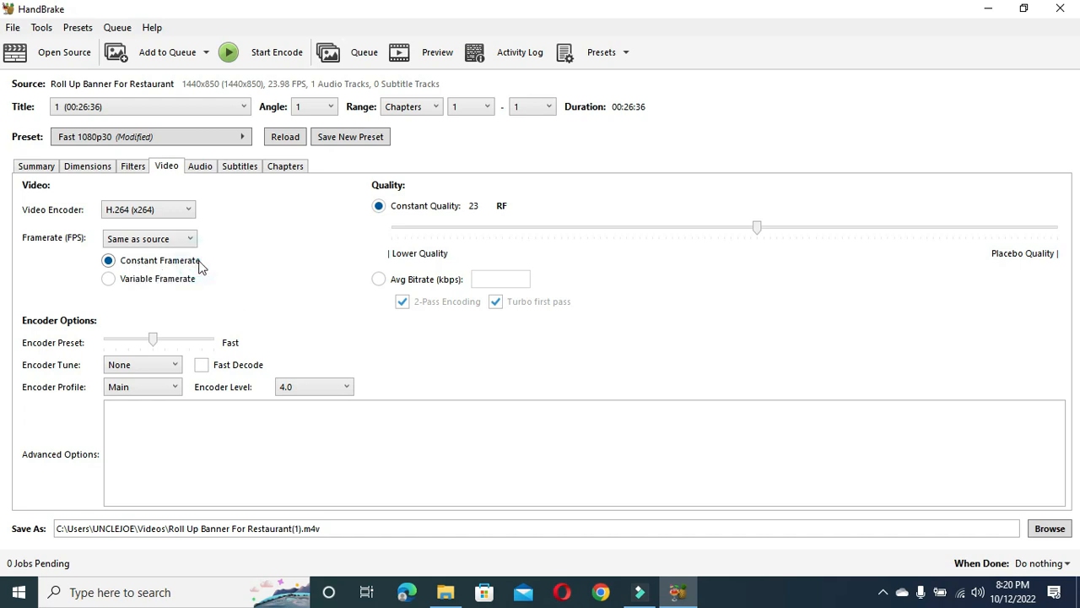
mouse_move(750, 212)
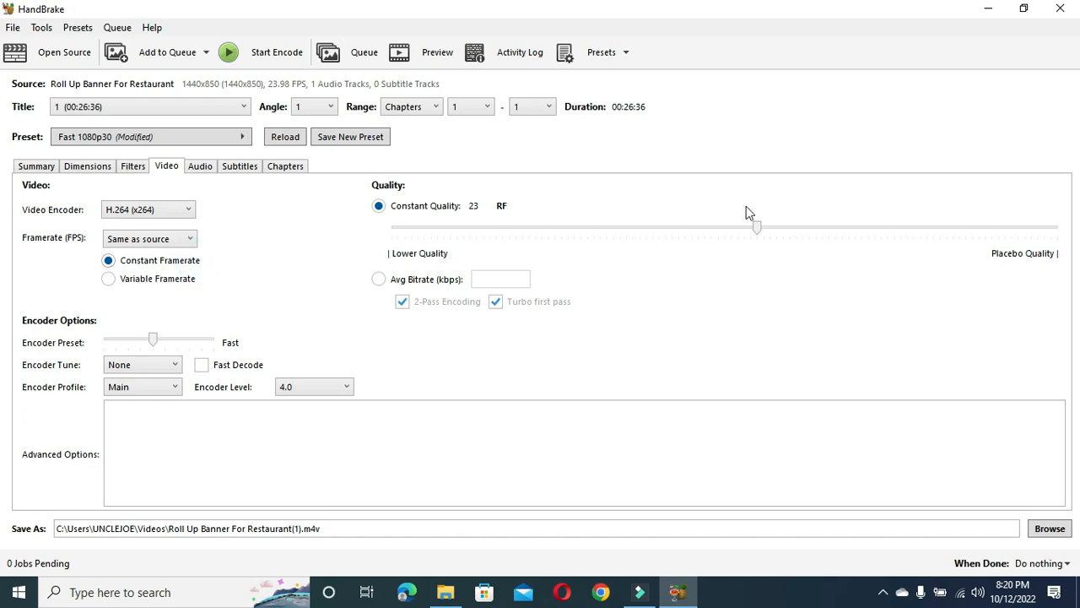
mouse_move(757, 228)
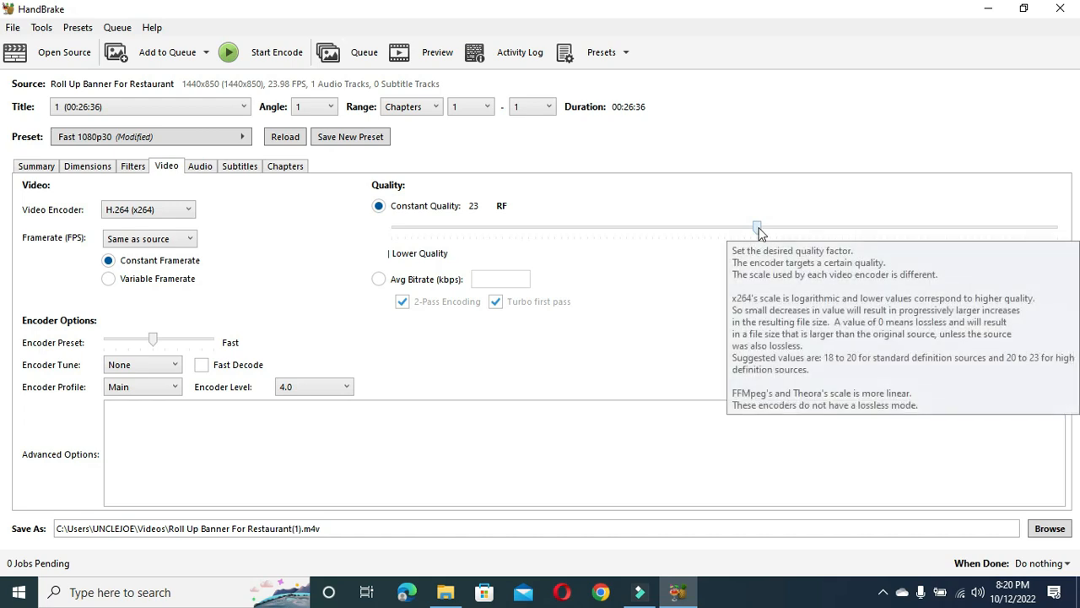
mouse_move(472, 220)
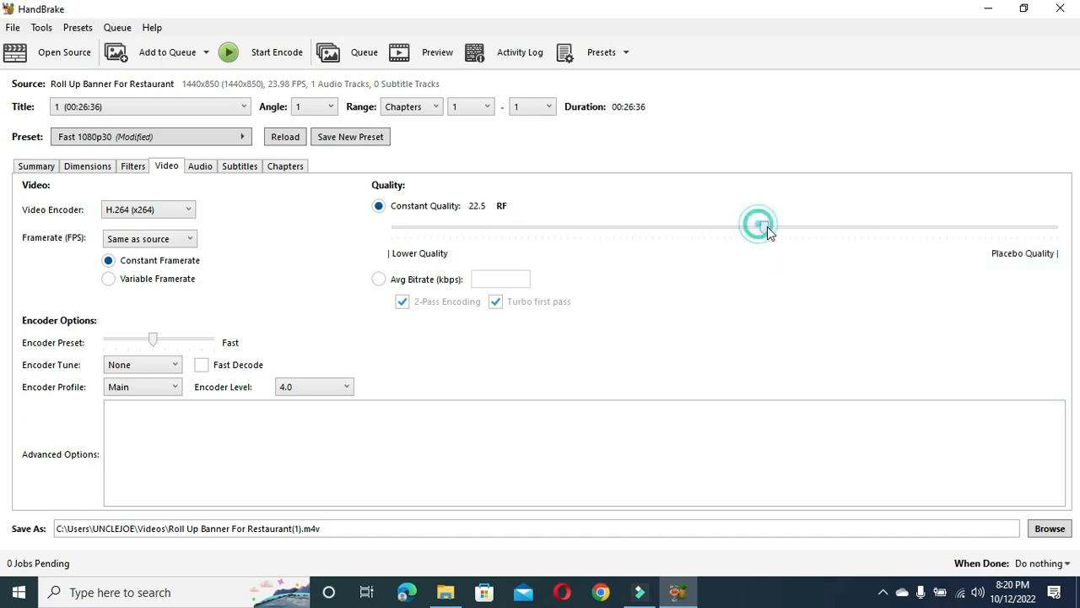
Try constant quality at RF 27, 33.5 and 24, then settle the slider at RF 23.
click(764, 226)
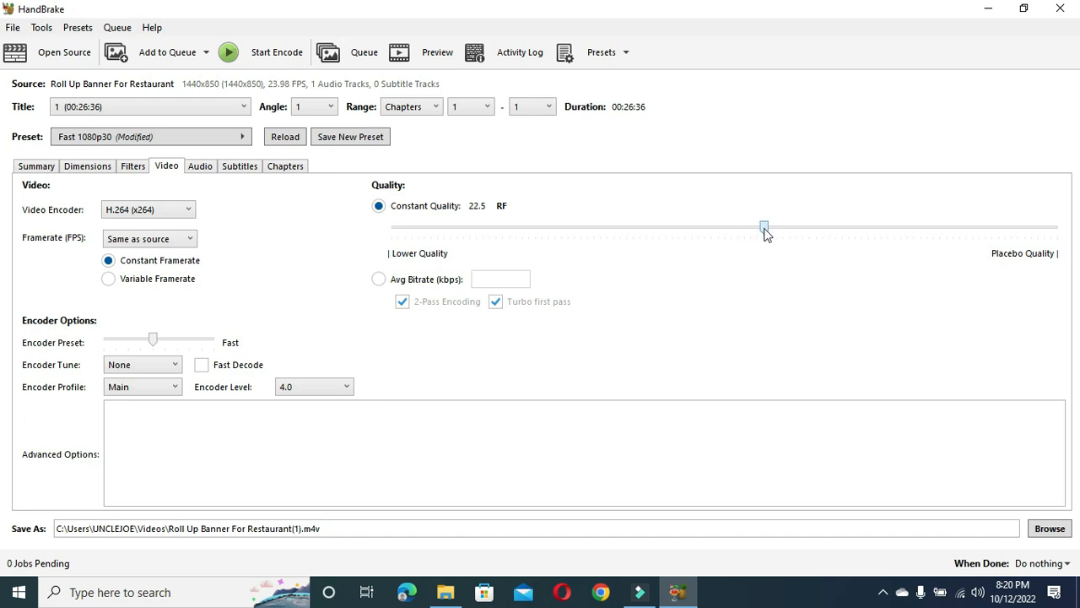
drag(763, 228, 757, 228)
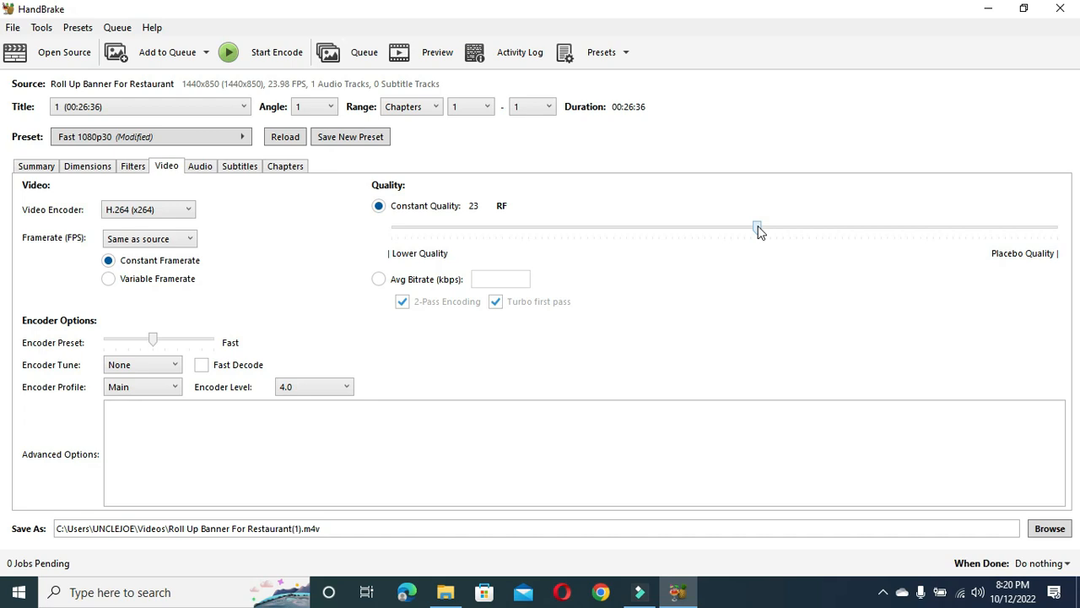
mouse_move(761, 239)
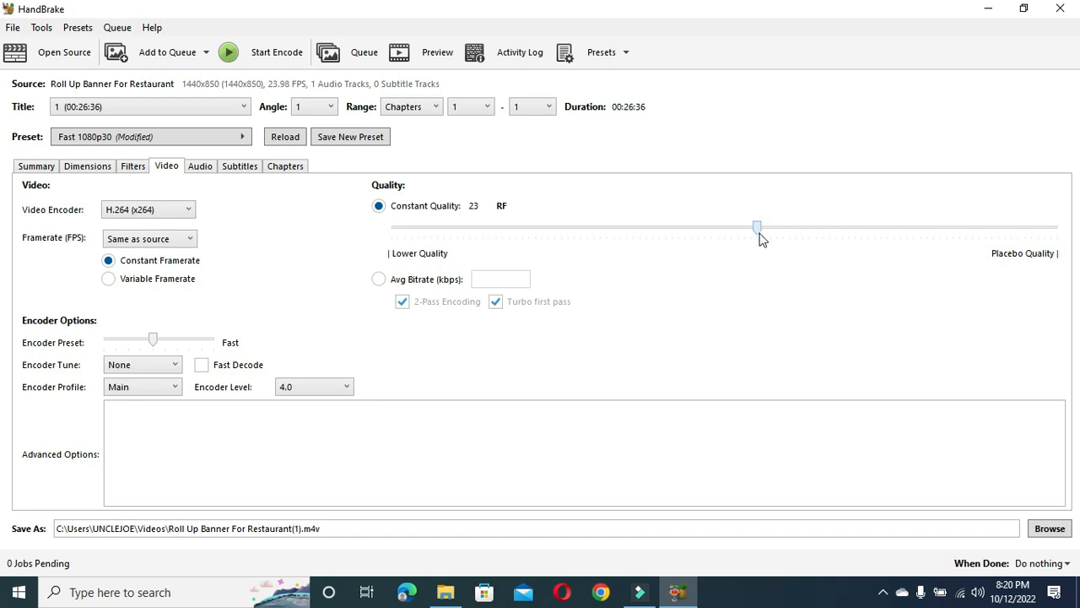
mouse_move(758, 235)
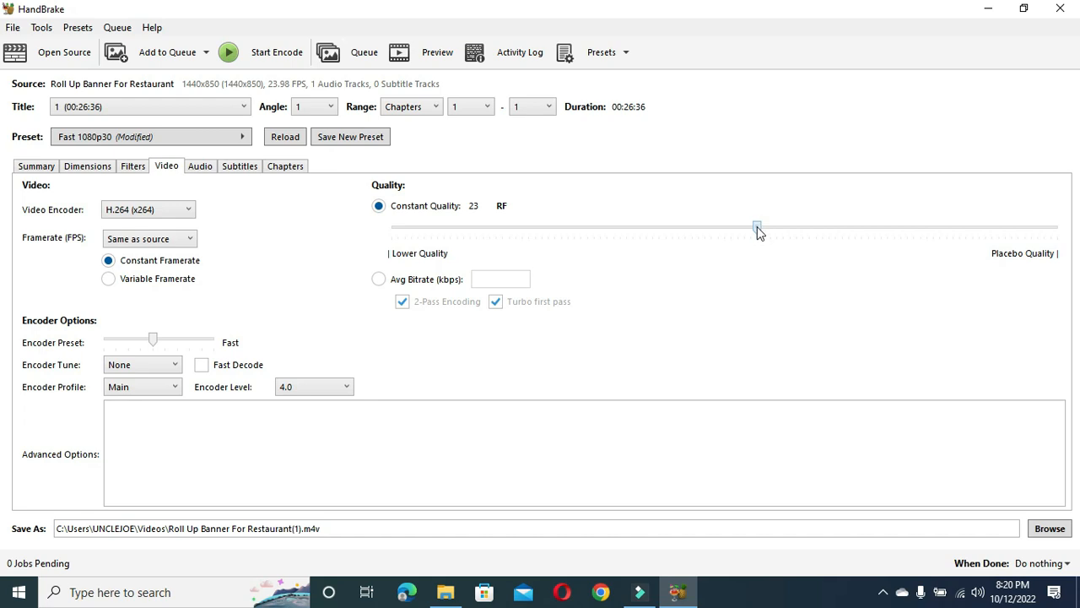
drag(757, 227, 705, 228)
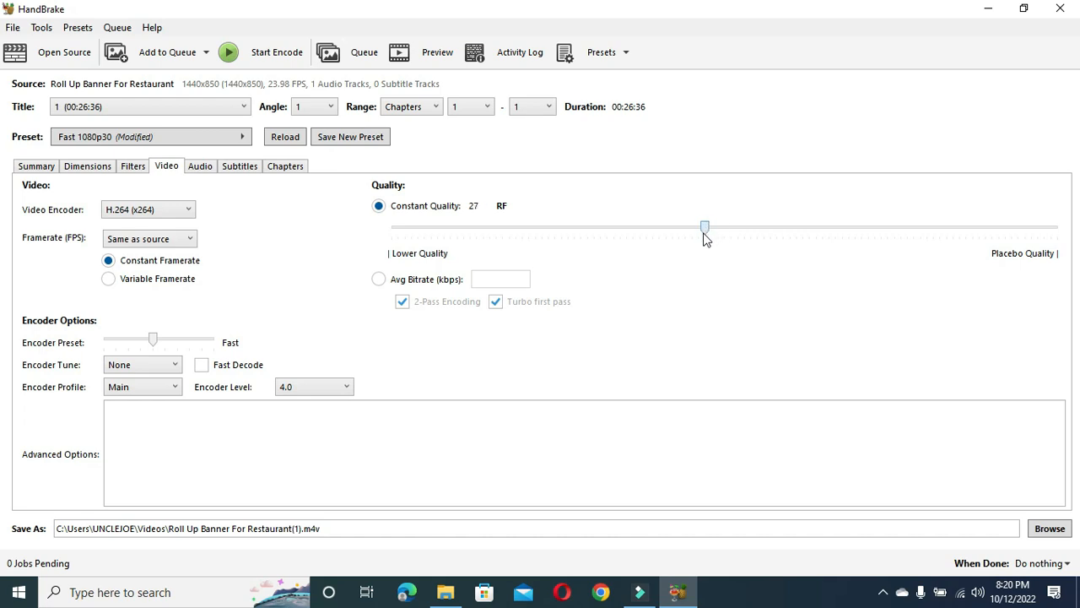
drag(705, 228, 622, 228)
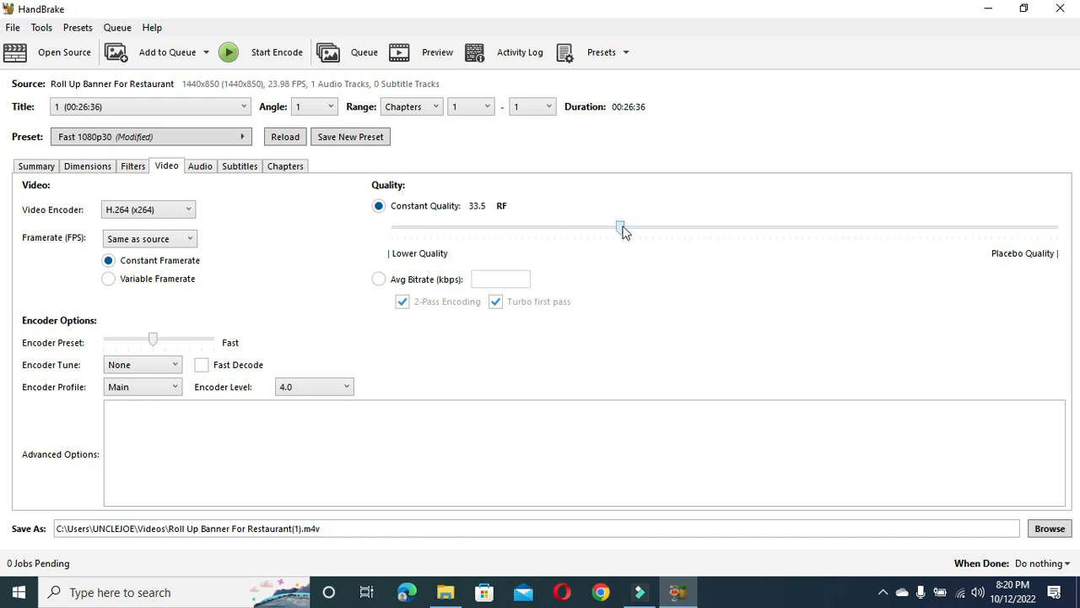
drag(620, 228, 745, 228)
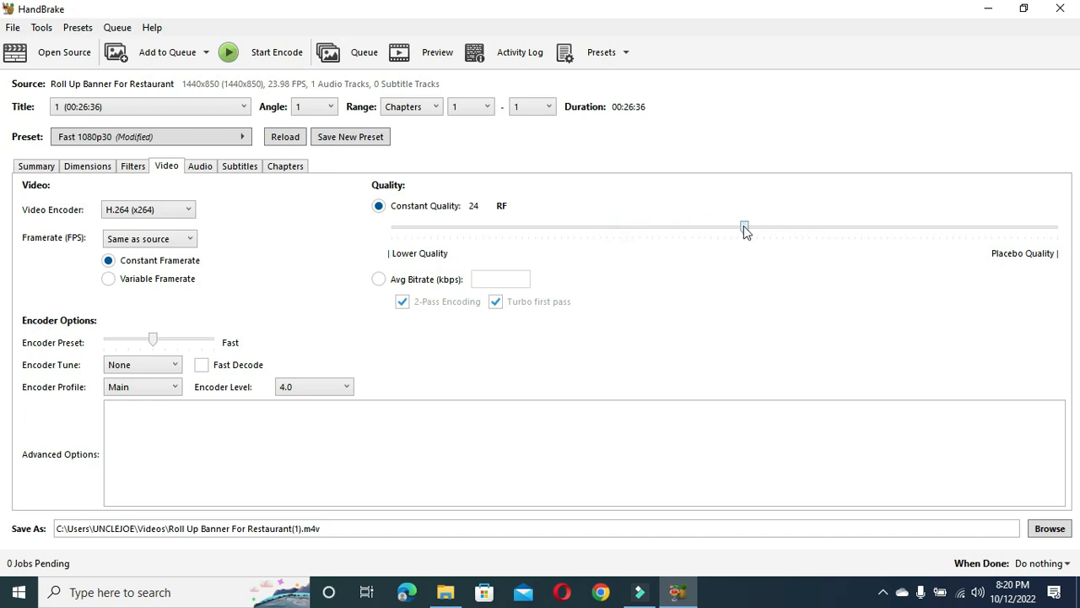
drag(744, 228, 750, 228)
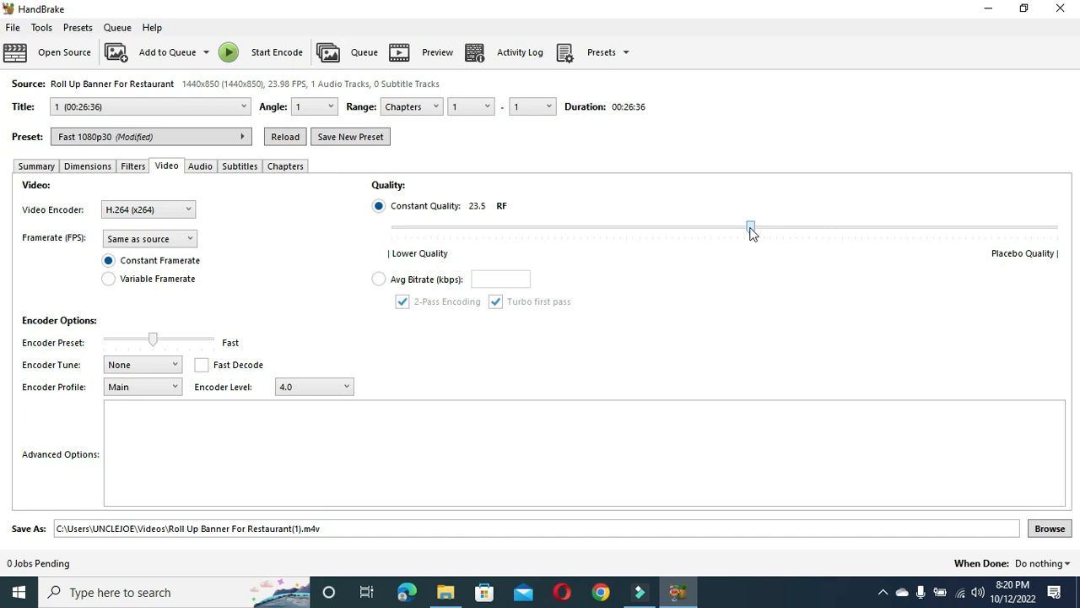
drag(750, 227, 757, 227)
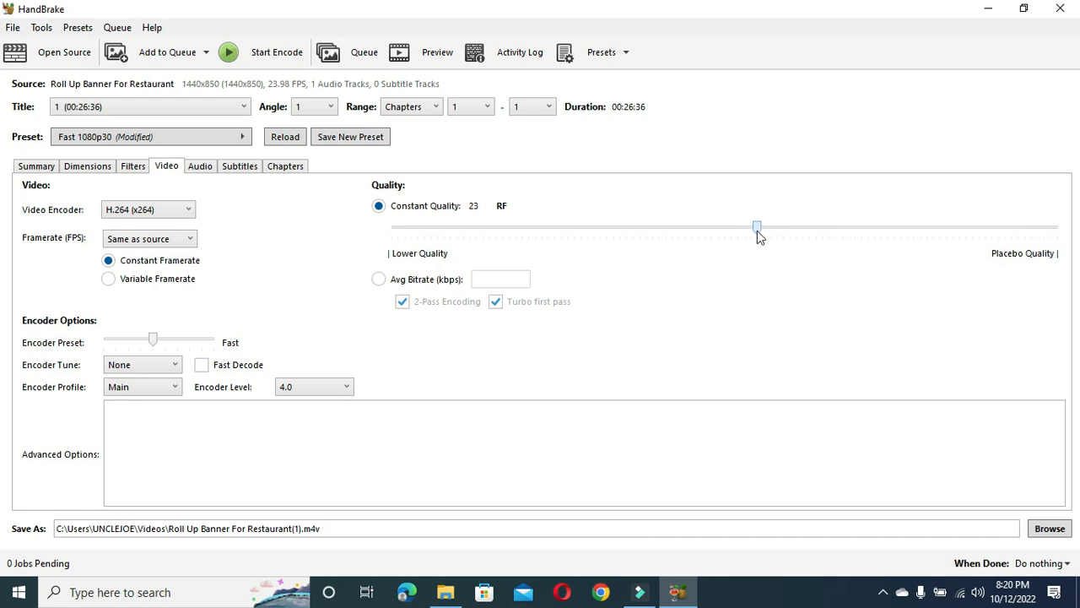
mouse_move(539, 209)
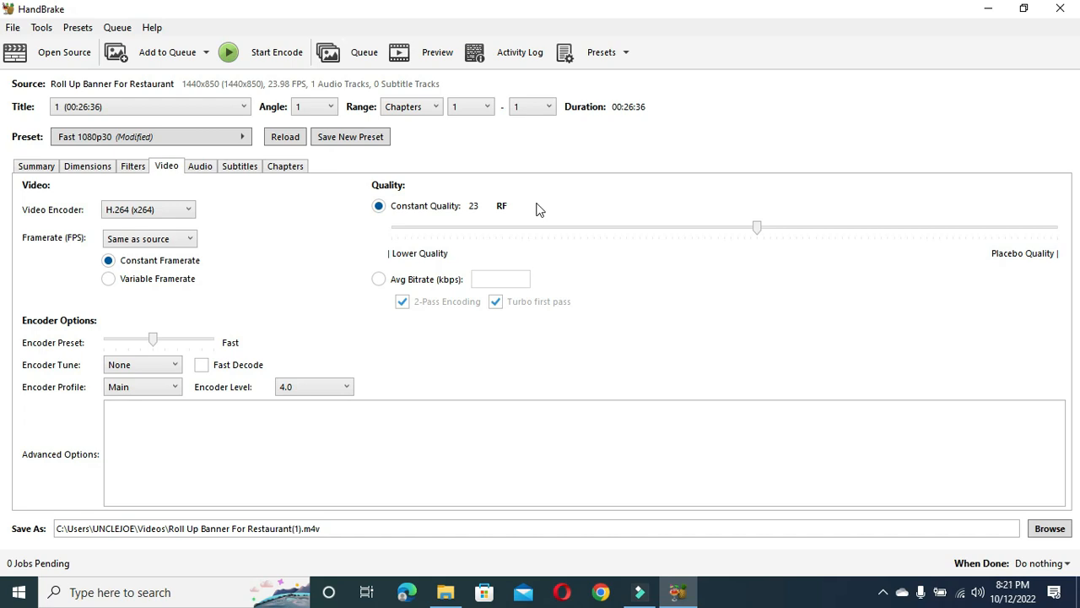
mouse_move(542, 202)
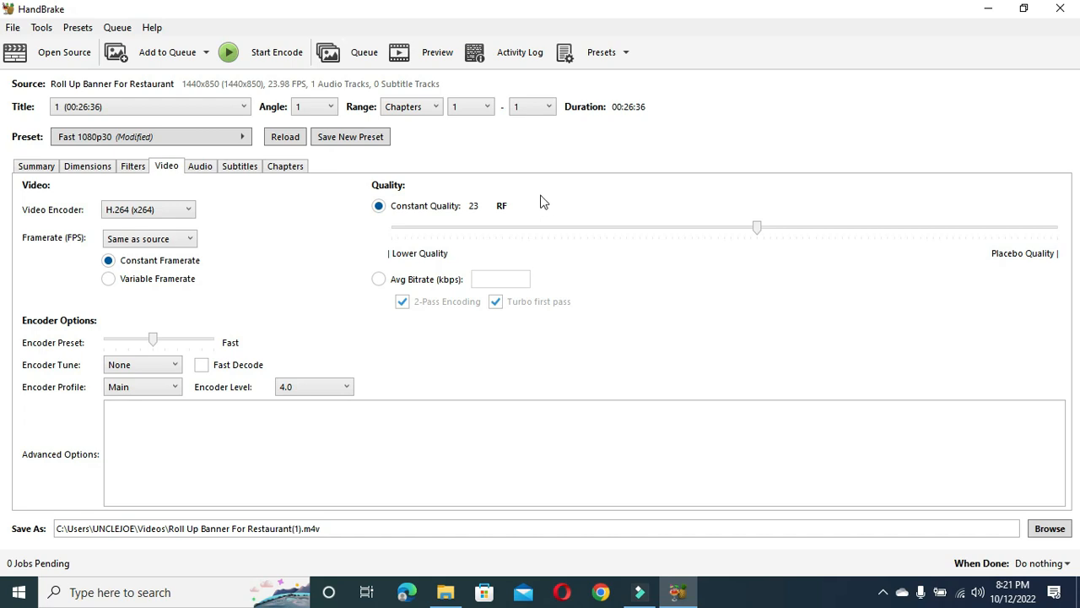
mouse_move(640, 261)
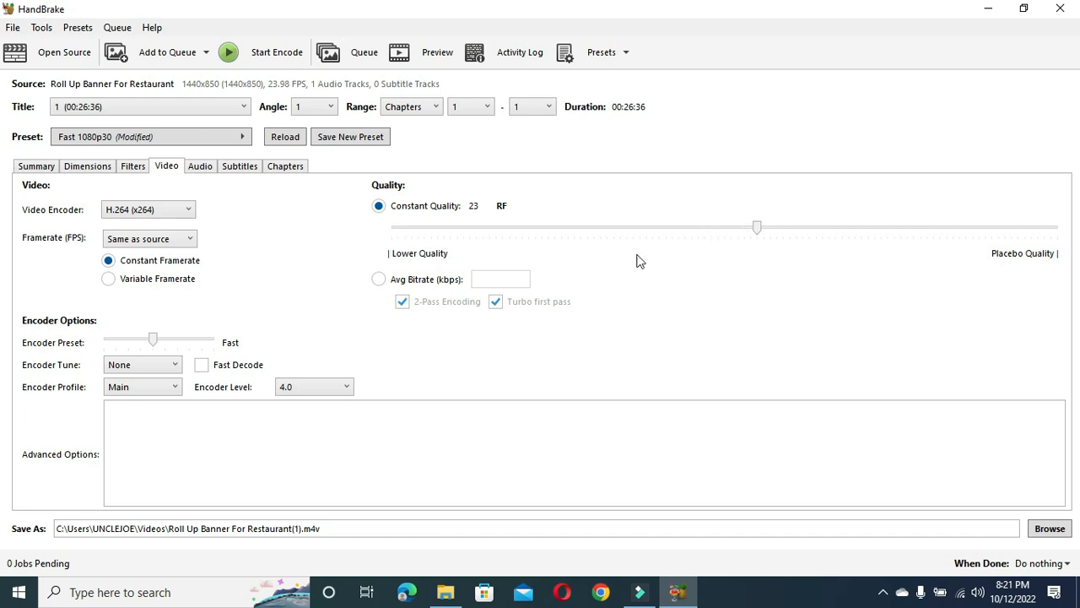
mouse_move(276, 52)
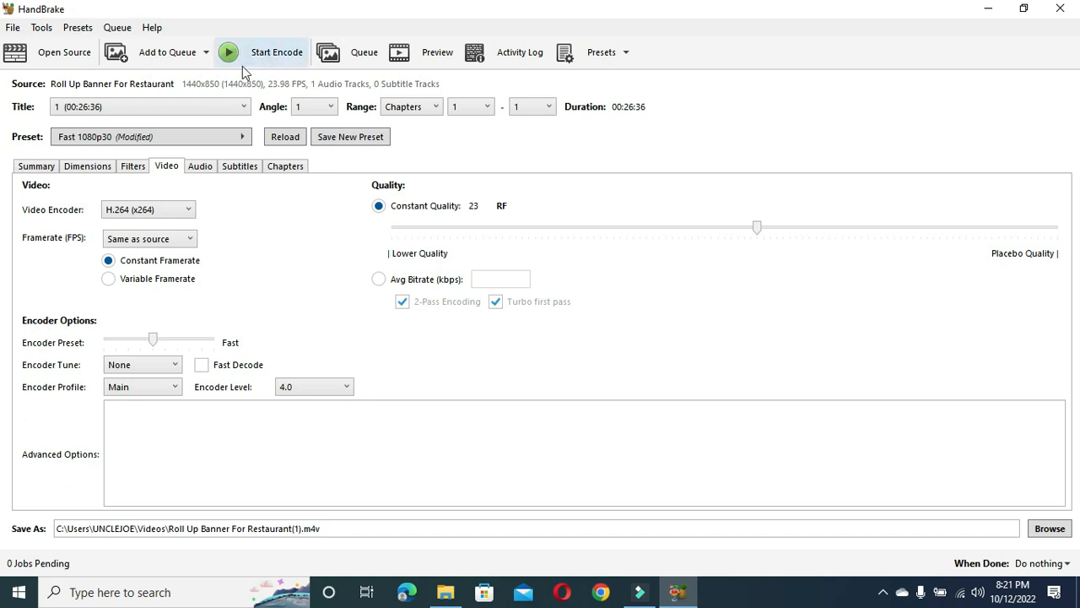
mouse_move(266, 70)
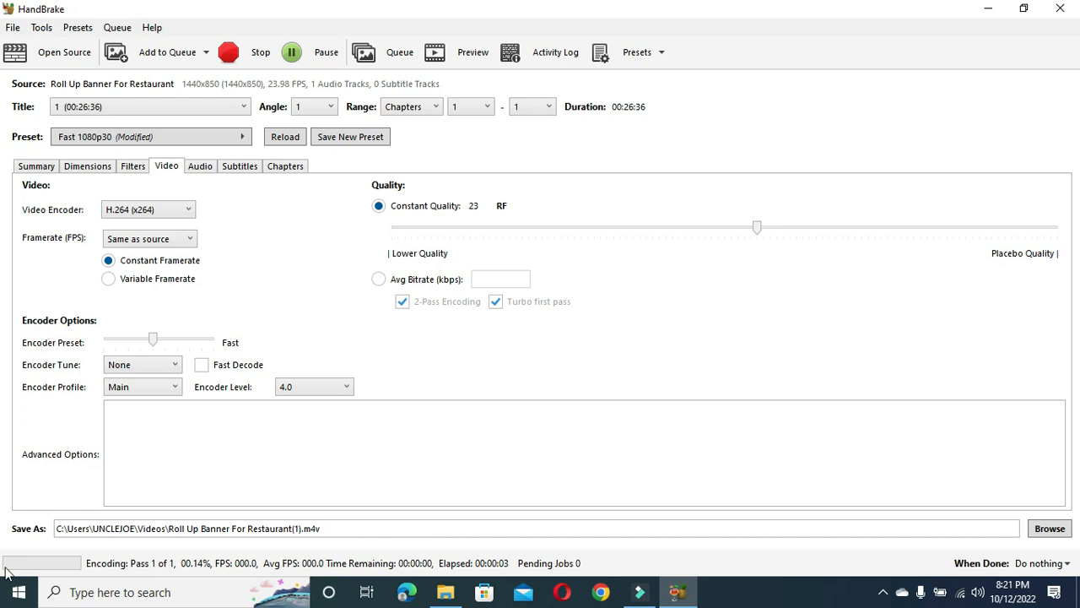
mouse_move(99, 572)
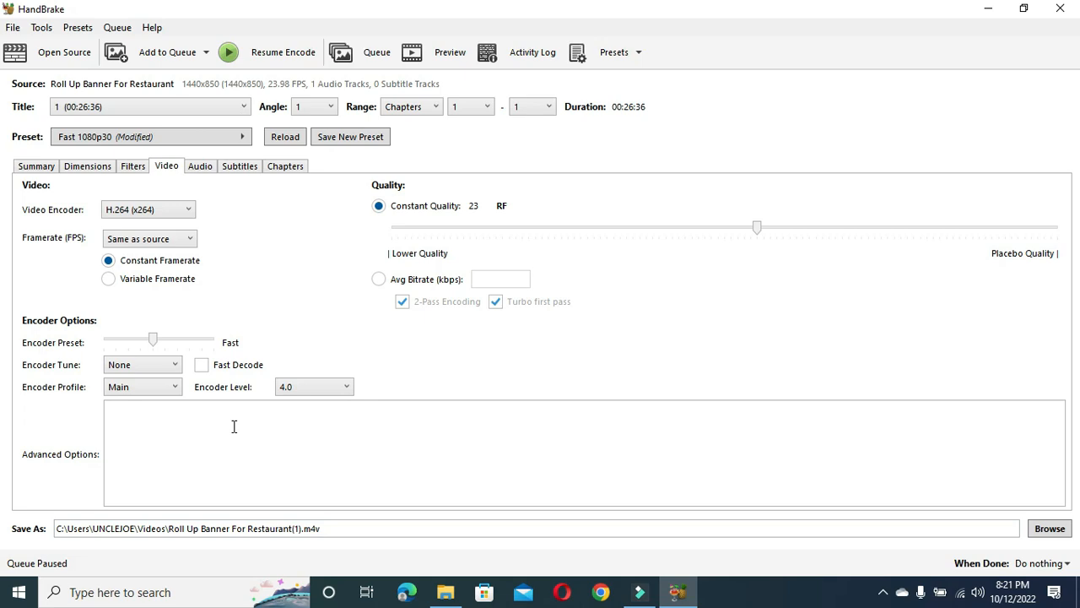
mouse_move(121, 572)
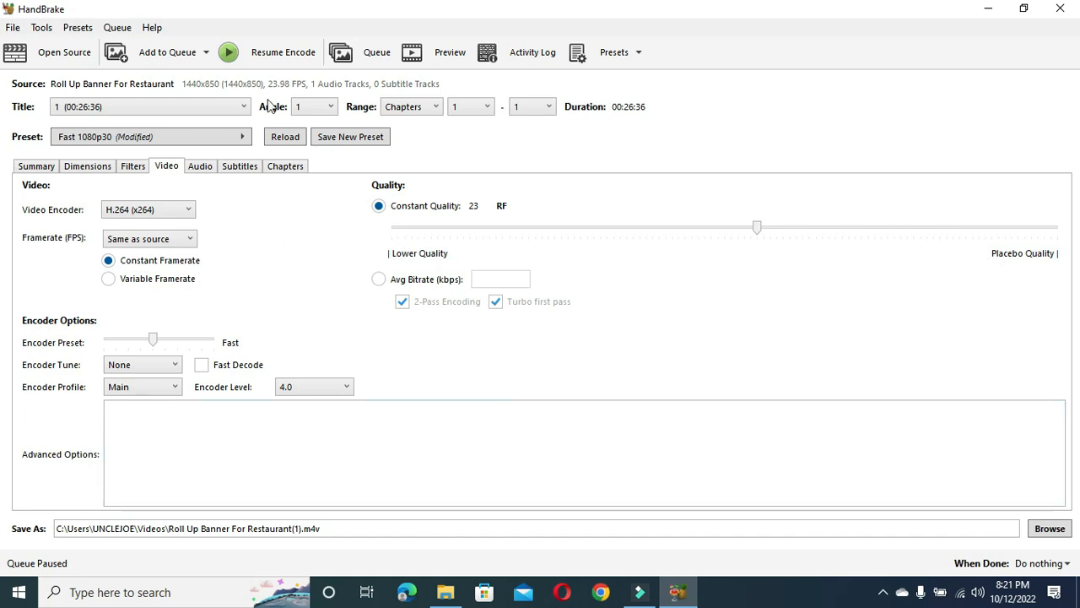
mouse_move(253, 175)
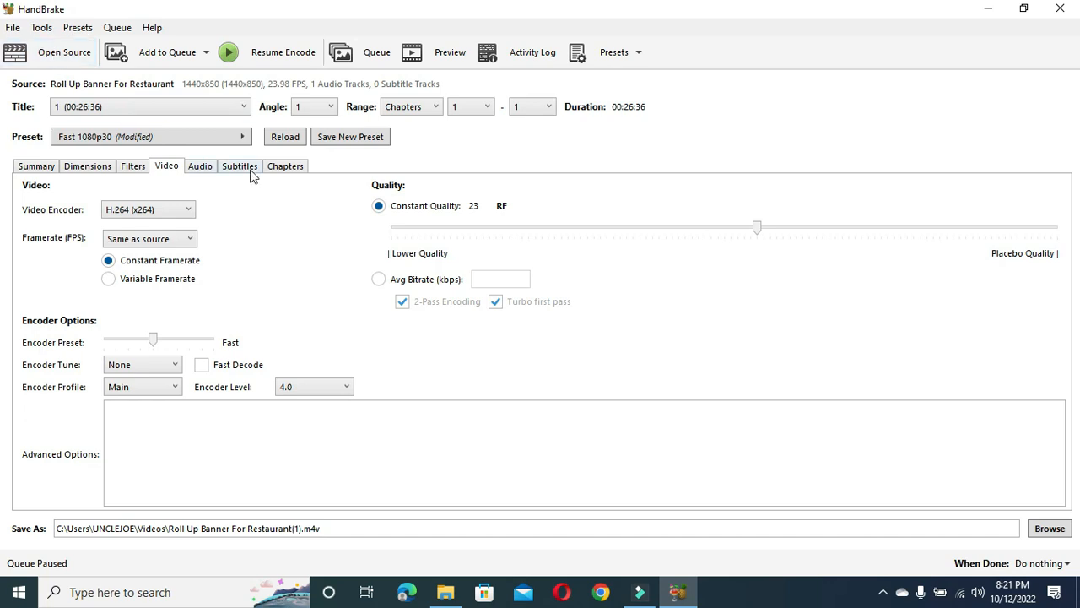
Load VID_20221012_200155 as the source, check its Summary, and queue it as the first job.
click(63, 51)
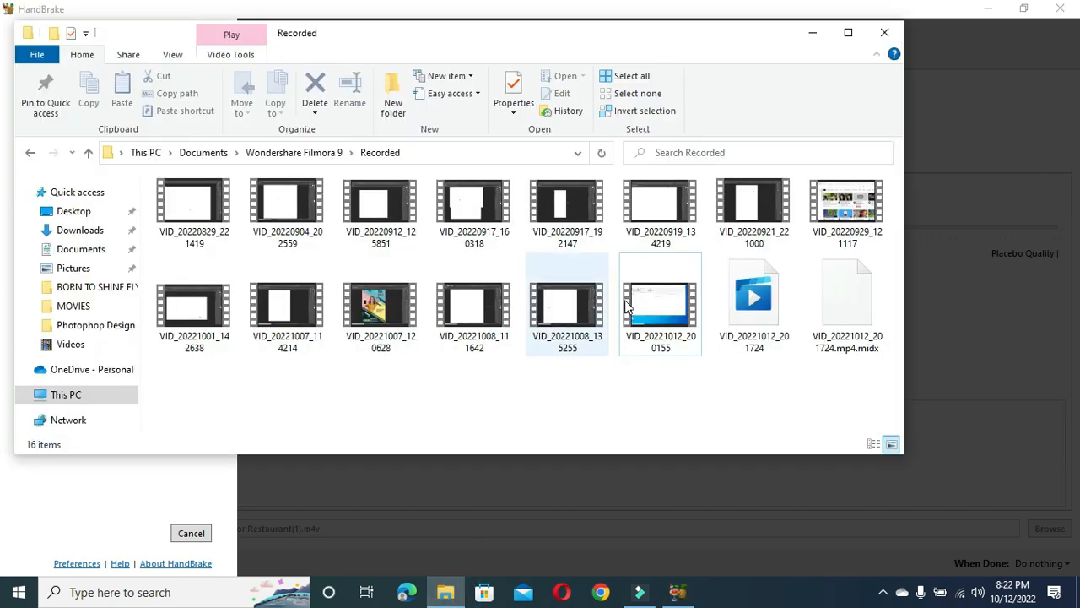
click(660, 304)
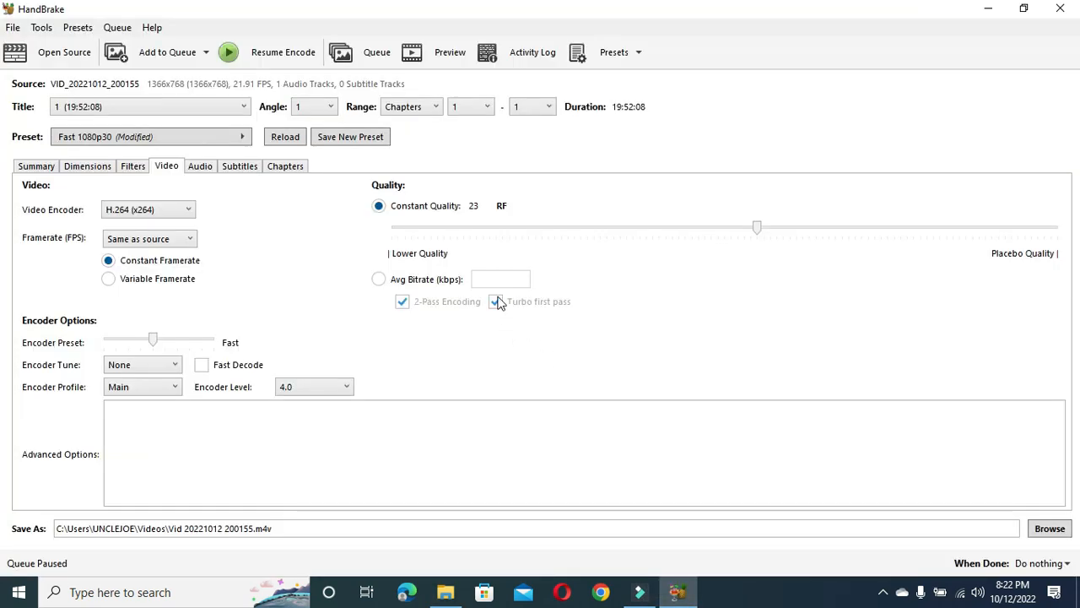
click(495, 301)
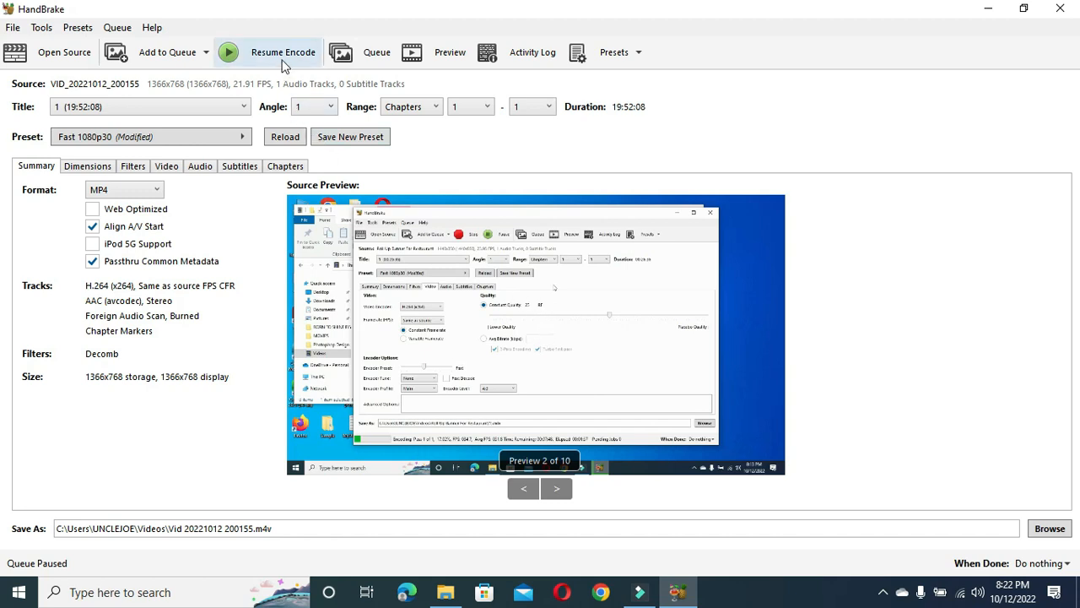
mouse_move(167, 52)
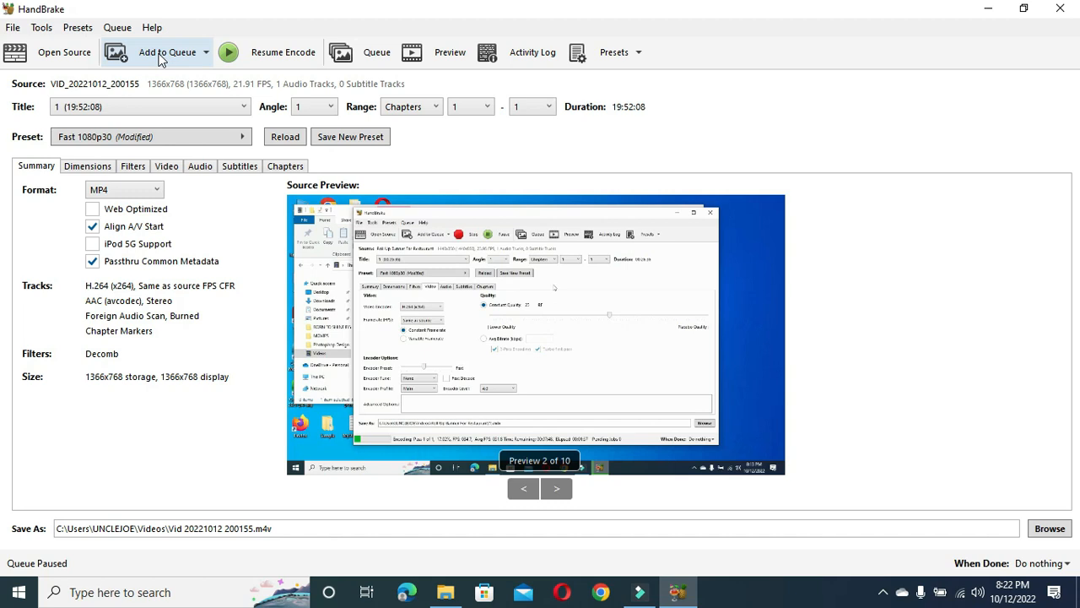
click(167, 51)
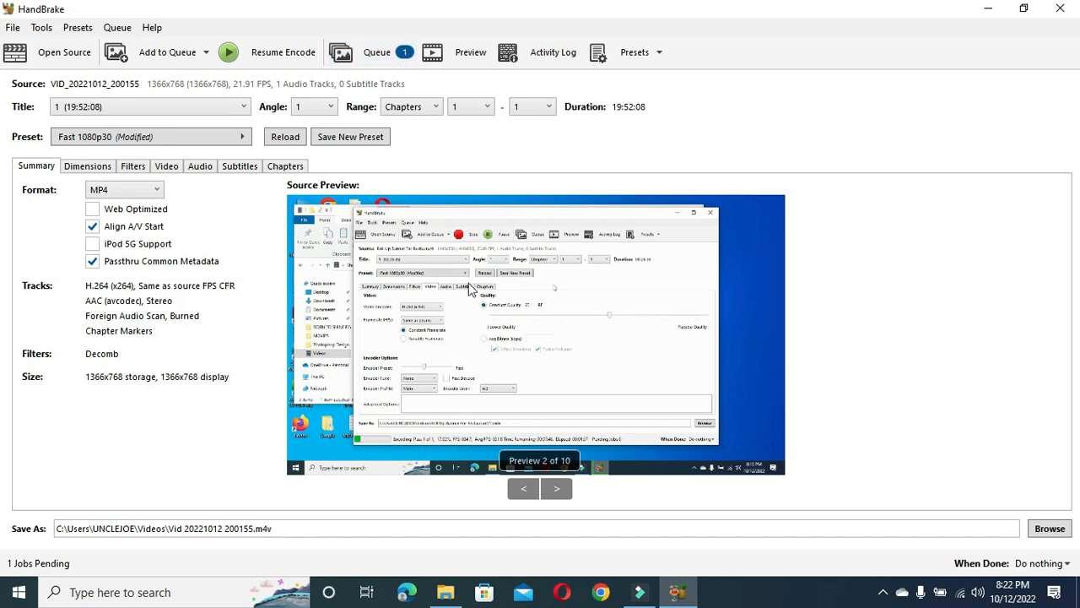
mouse_move(595, 302)
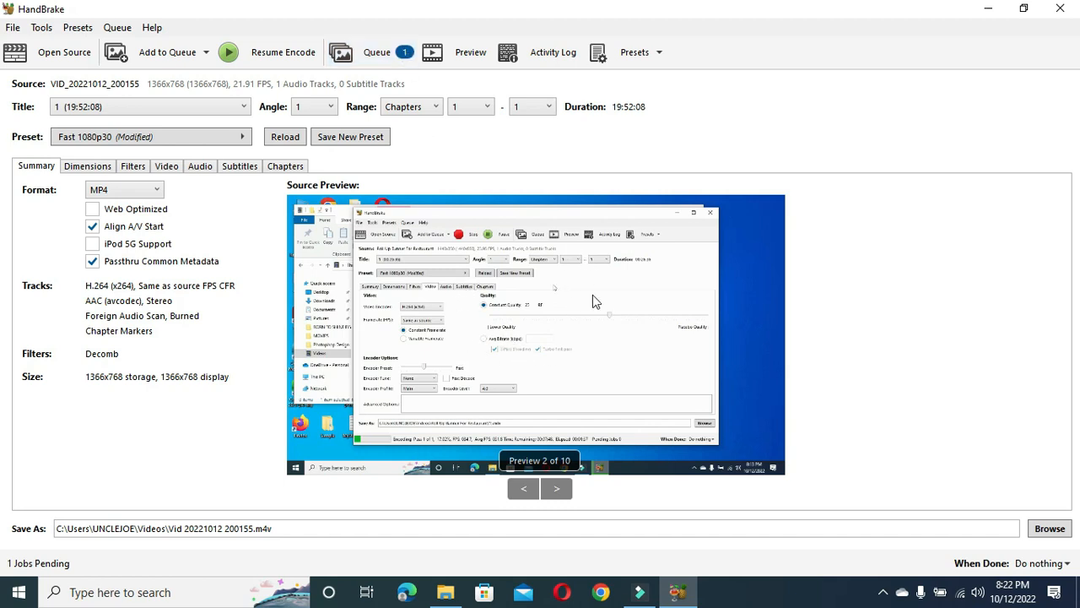
Load the How To Organize Images in Photoshop video and add it to the queue.
click(63, 51)
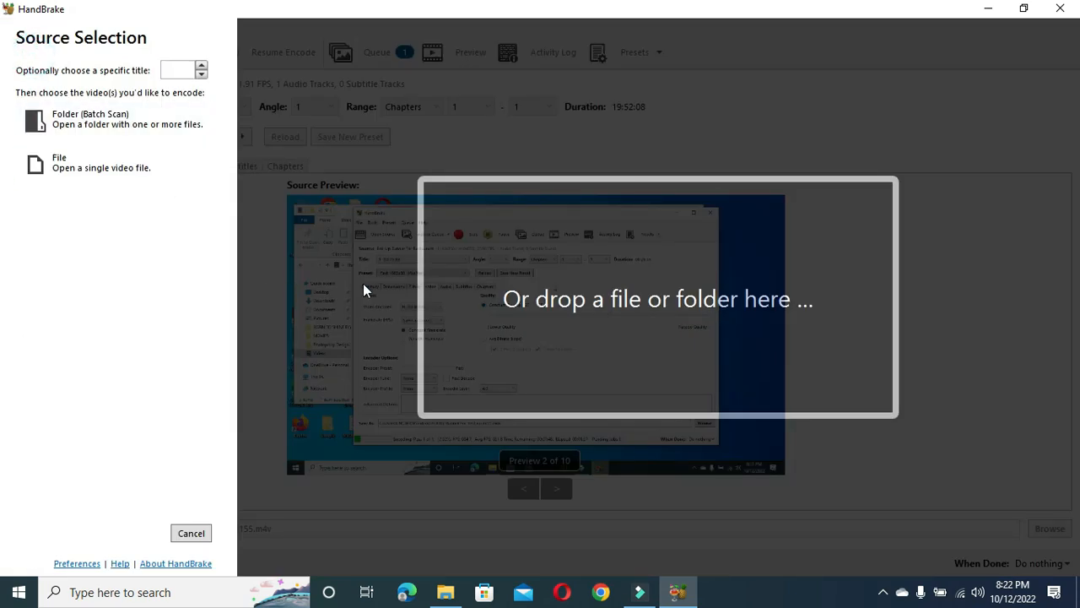
mouse_move(76, 165)
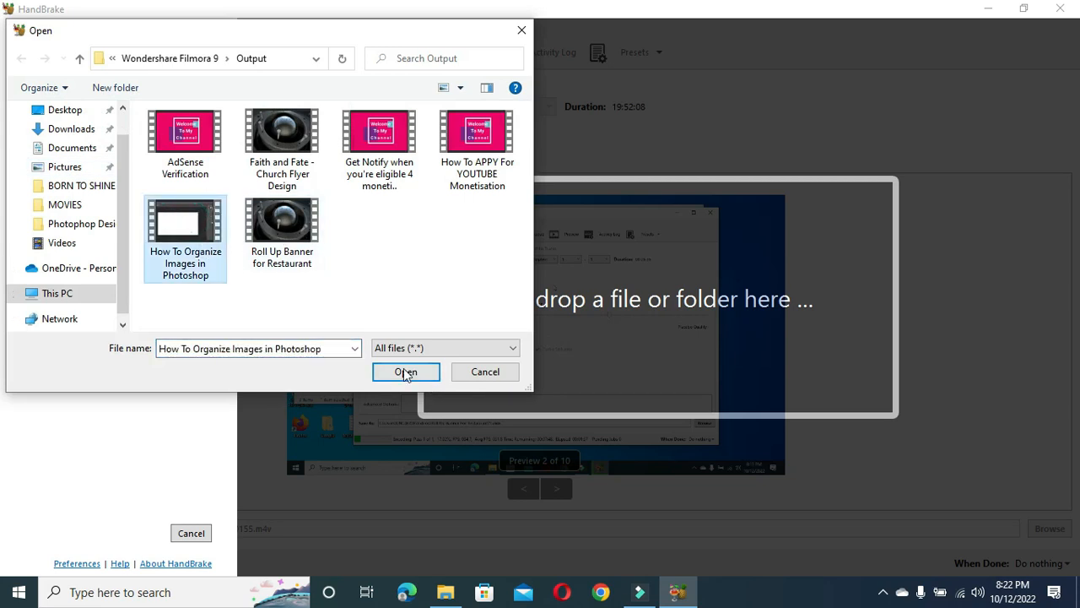
click(406, 371)
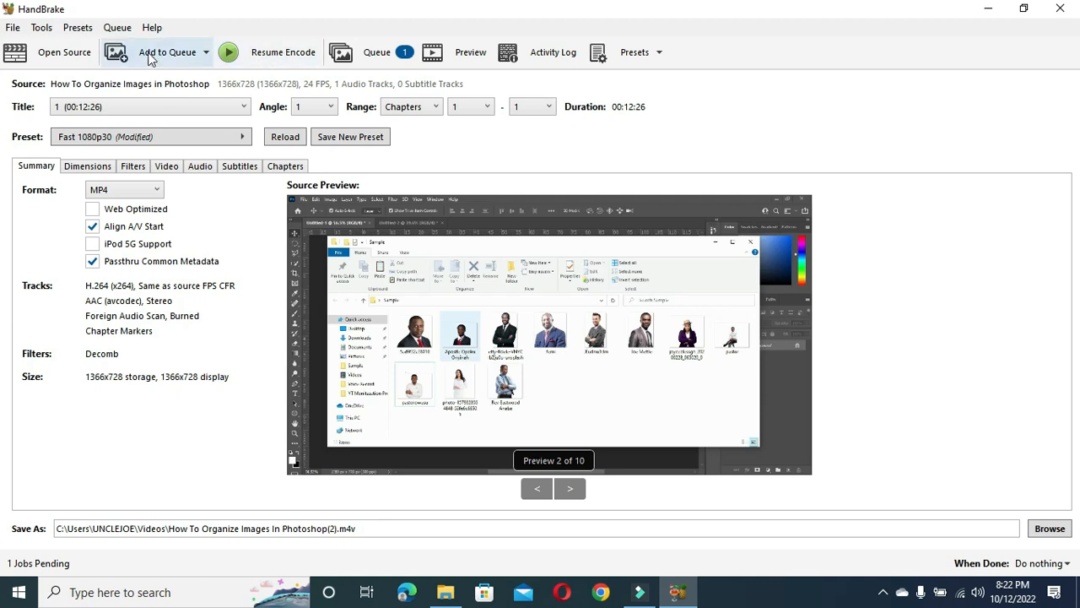
mouse_move(148, 59)
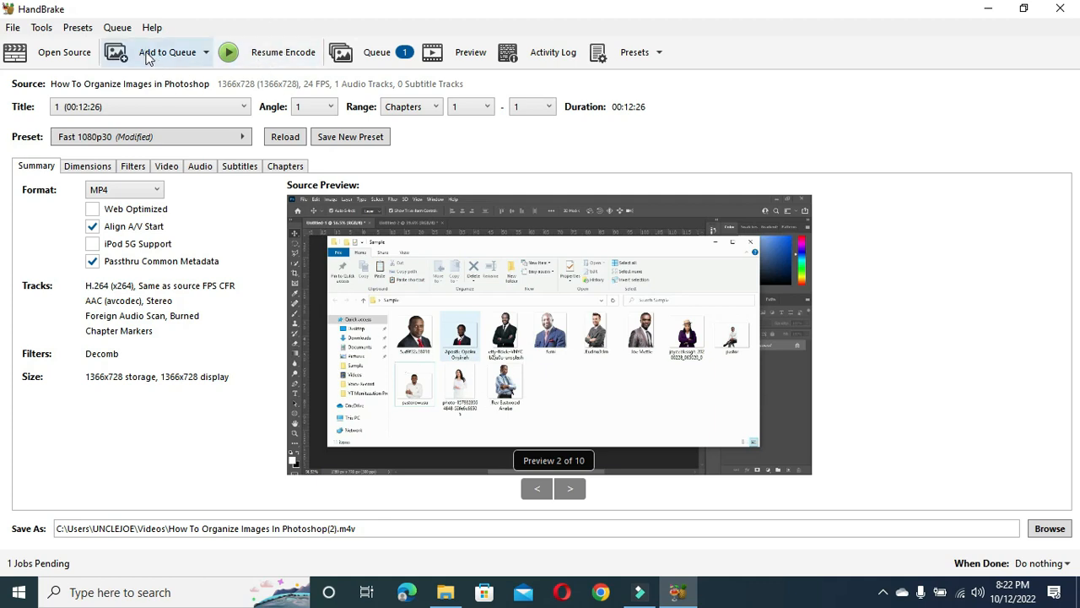
click(167, 52)
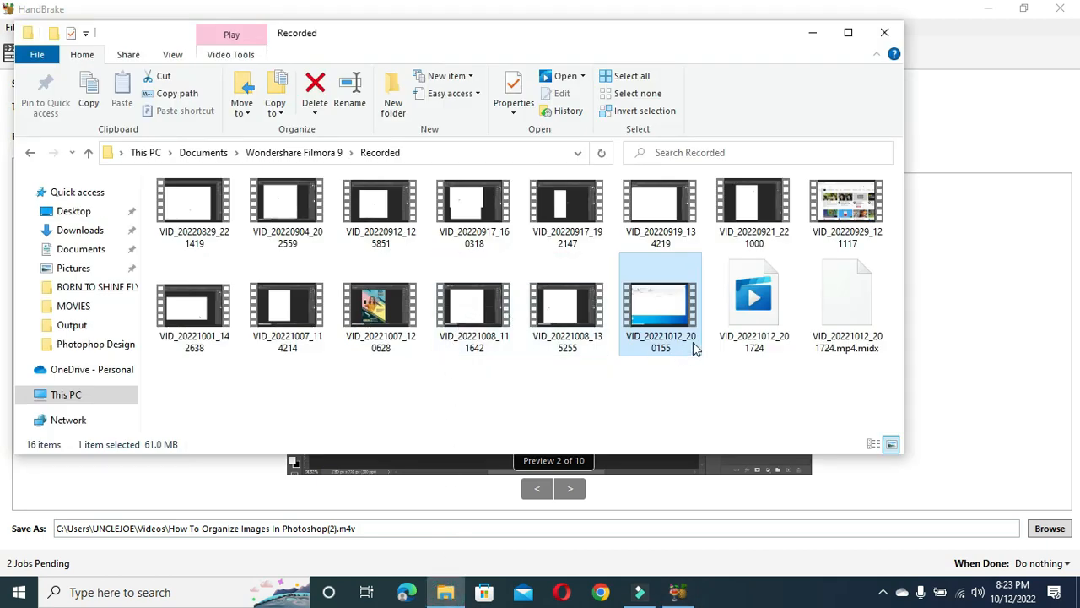
Load VID_20220929_121117 and queue it as the third job, then review its video settings.
click(846, 210)
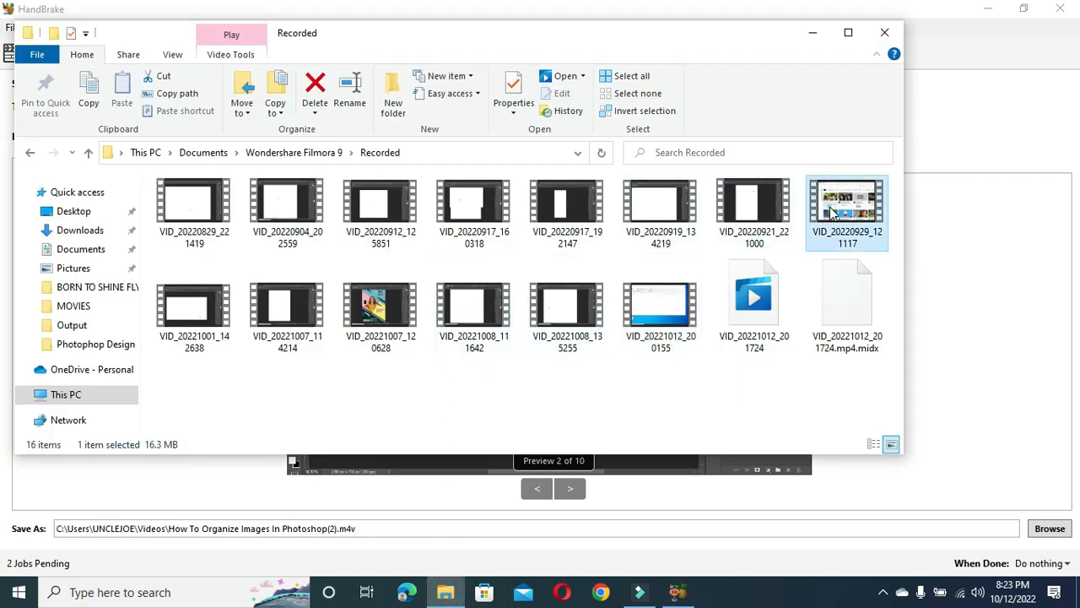
mouse_move(675, 574)
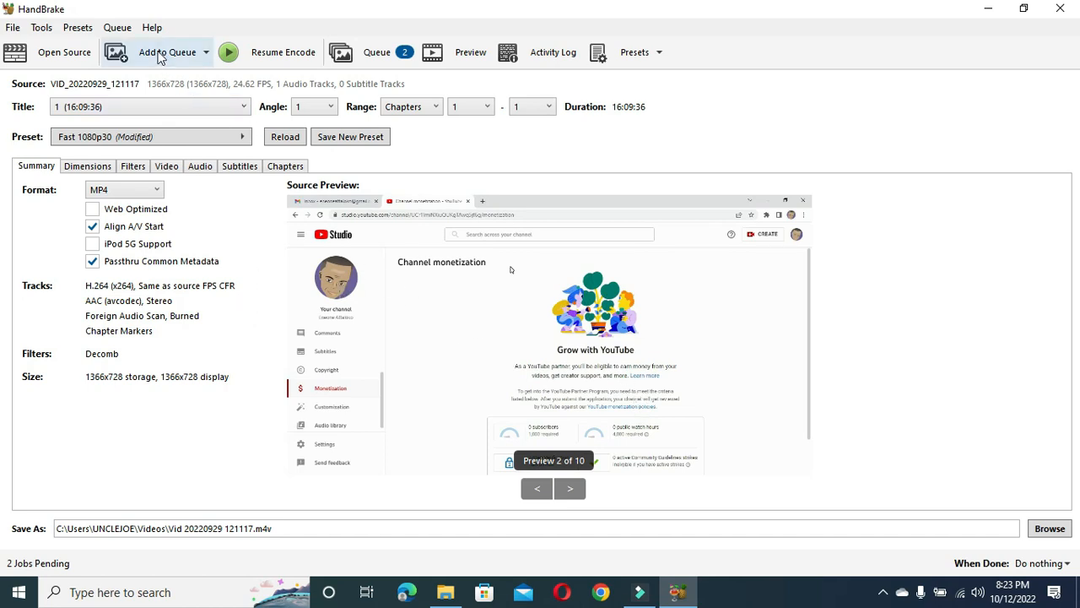
click(167, 51)
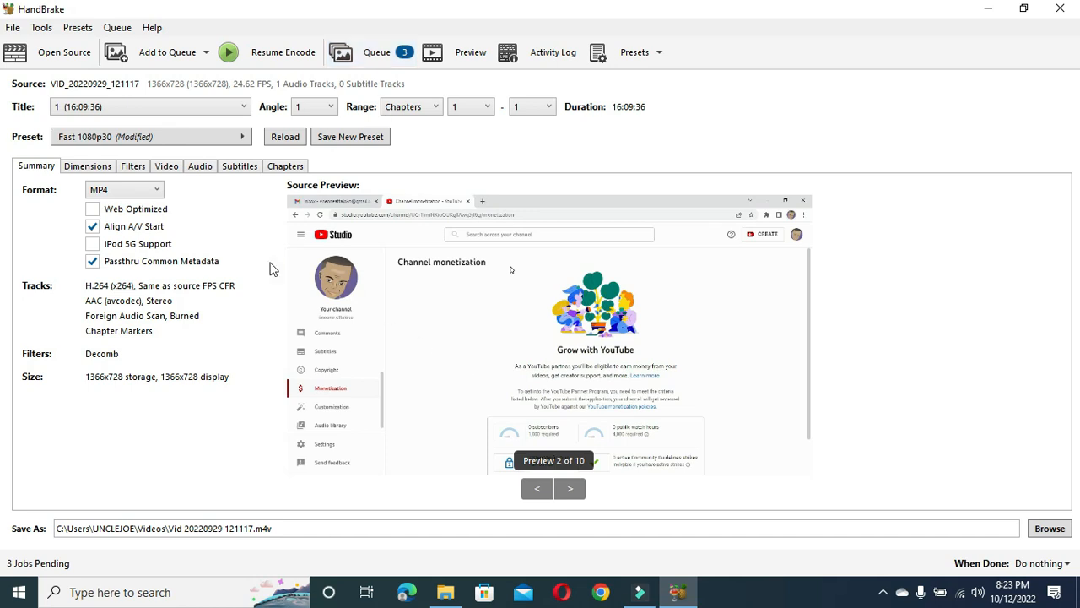
click(166, 165)
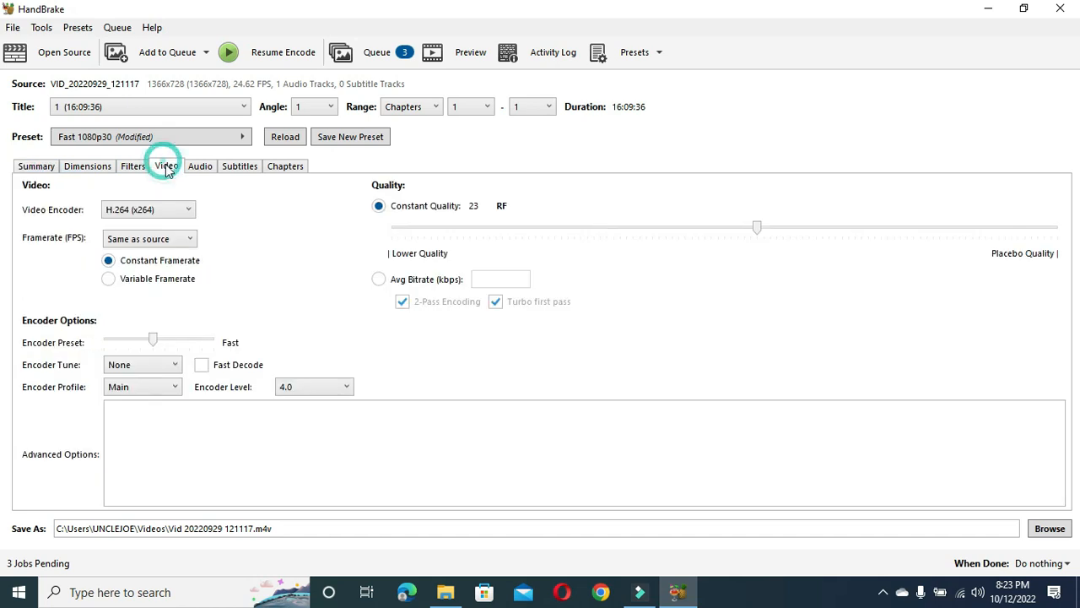
mouse_move(757, 226)
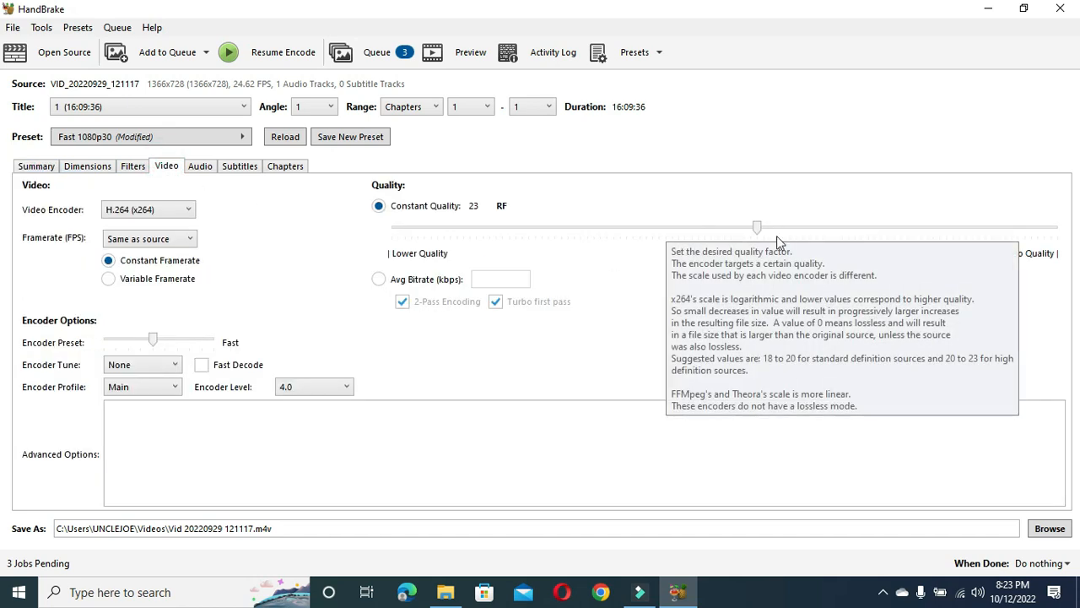
mouse_move(293, 81)
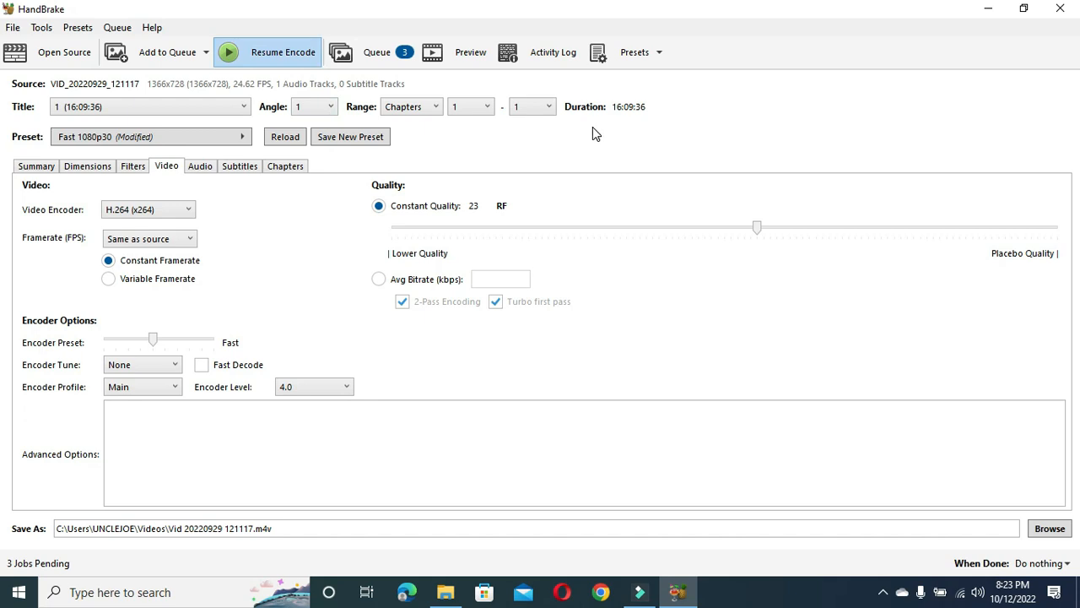
Resume encoding briefly, then stop it so all three jobs remain pending.
click(267, 52)
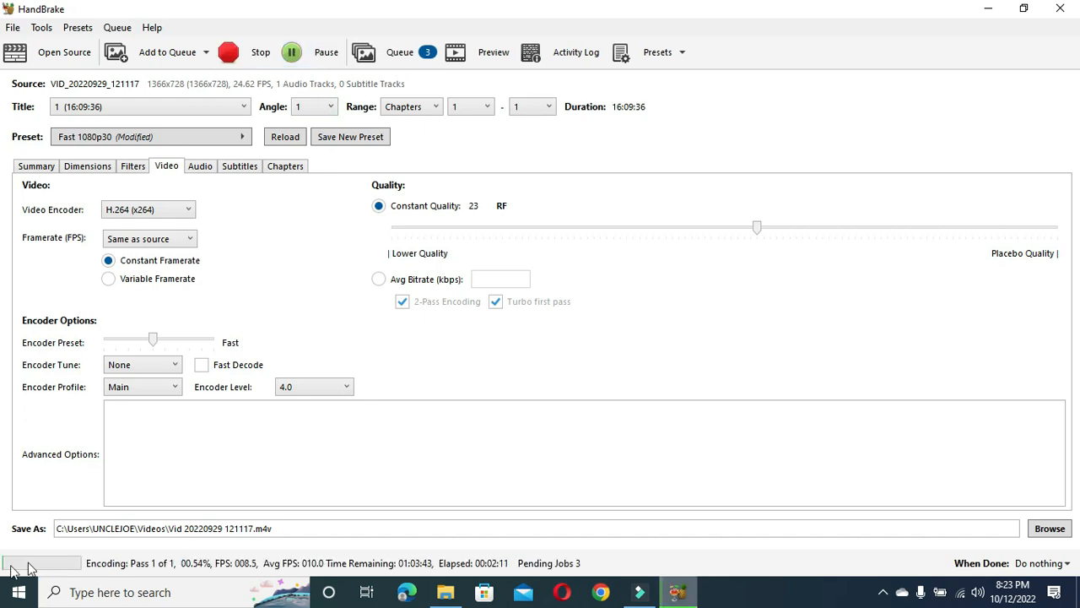
mouse_move(380, 523)
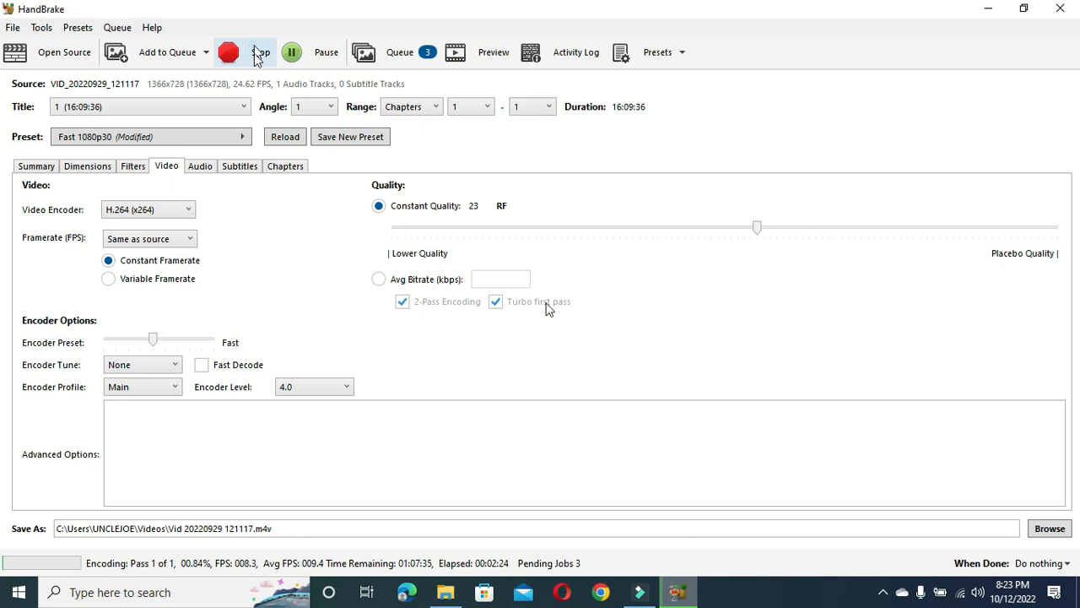
click(260, 52)
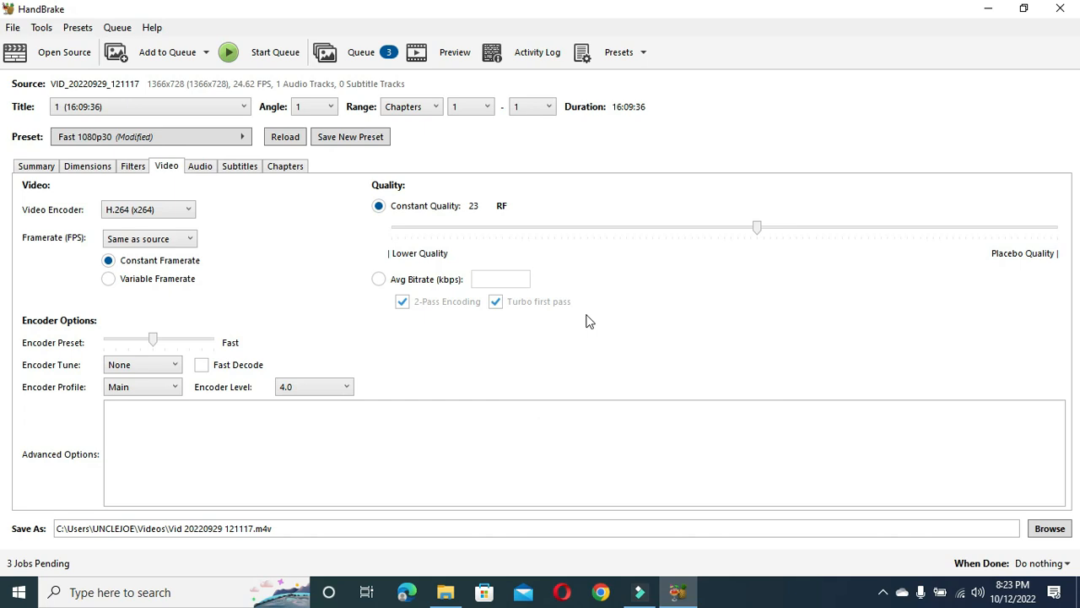
mouse_move(702, 150)
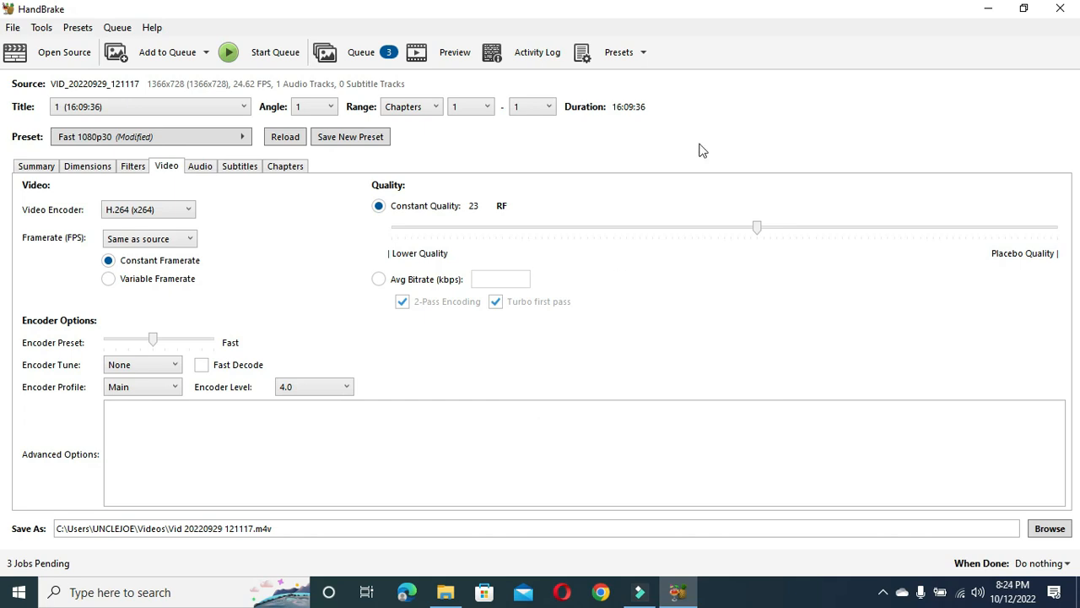